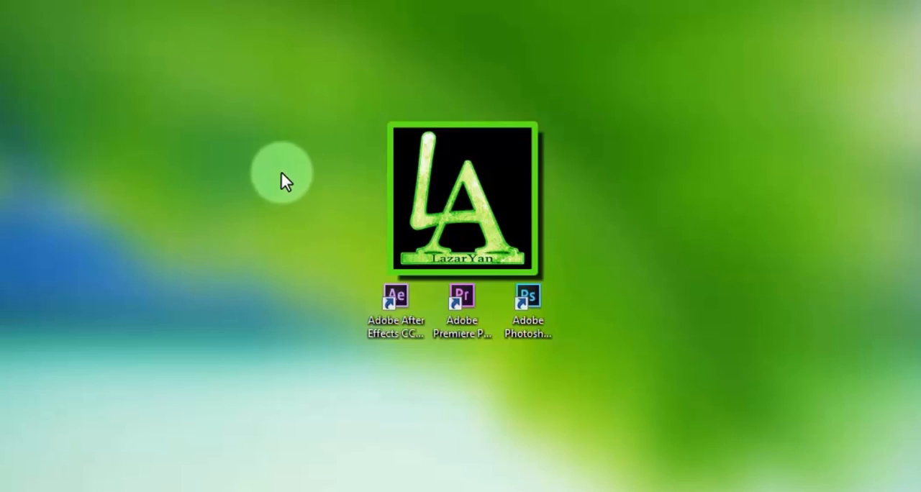
Step: Launch After Effects CC 2014 with the project containing Steam_Logo.png
double_click(395, 295)
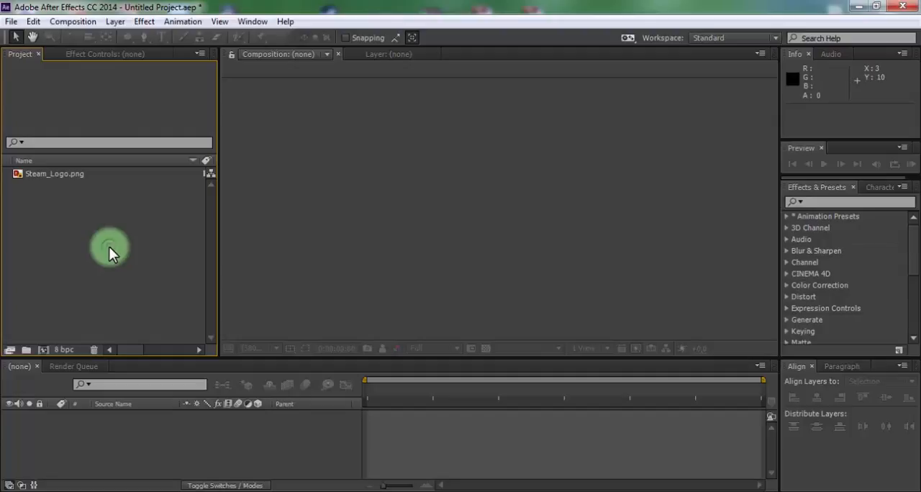
Step: Create a 1280×720 composition named LOGO PARTICULAR
click(72, 20)
text(LOGO)
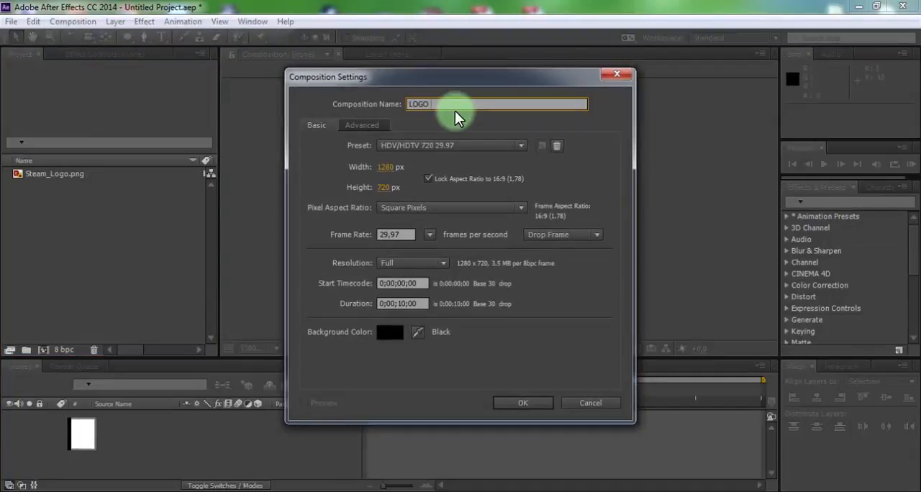
text(PARTICULAR)
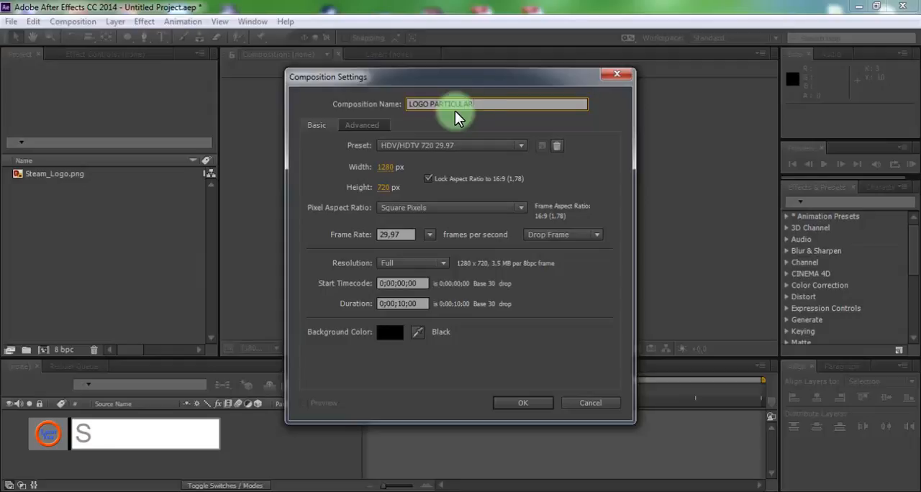
click(522, 403)
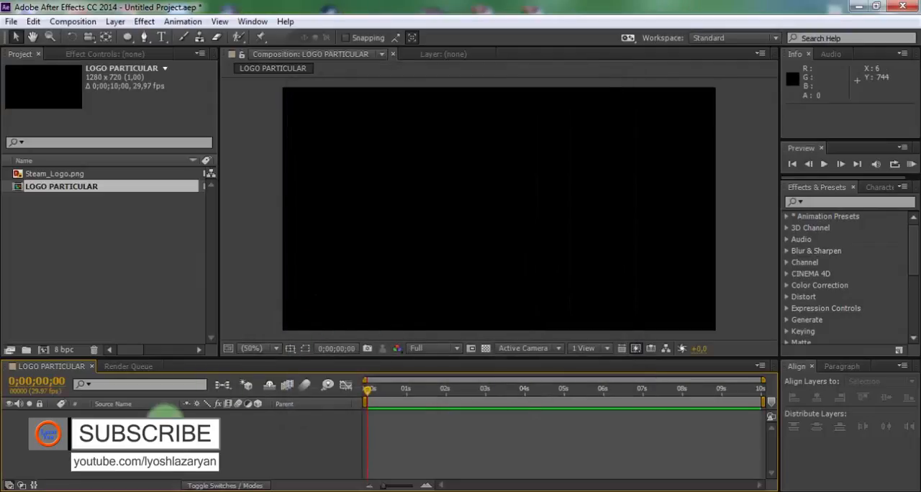
Step: Add Steam_Logo.png to the composition and scale it to 175%
click(54, 174)
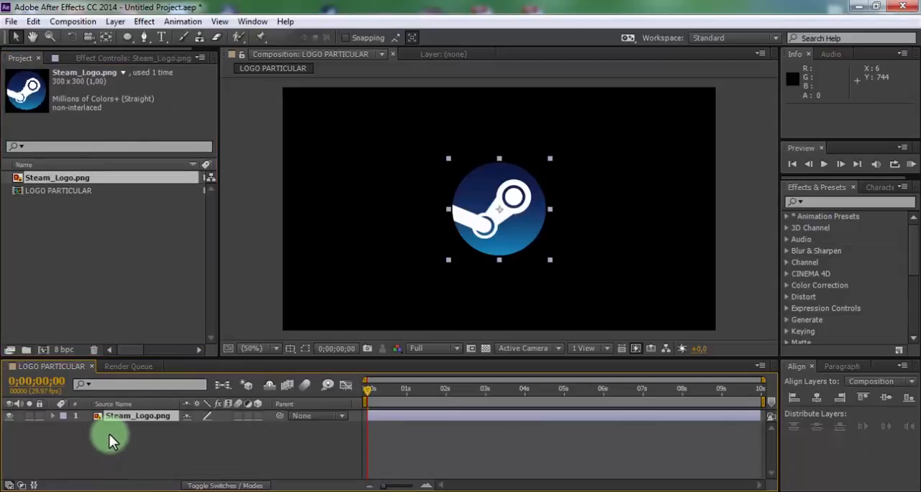
key(s)
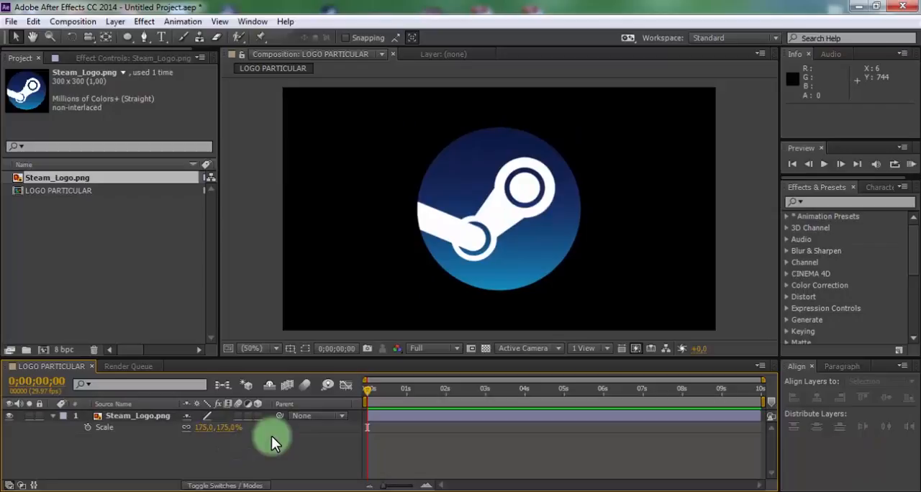
click(137, 416)
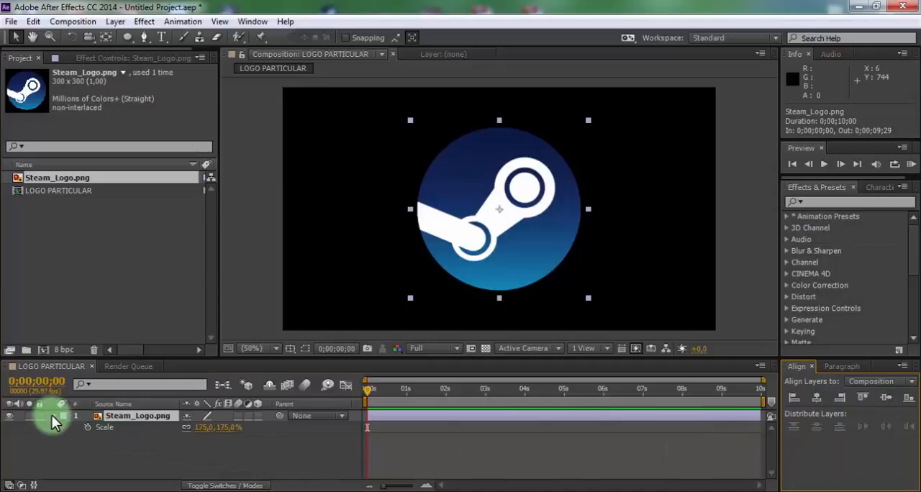
Step: Pre-compose the scaled Steam logo layer into a composition named LOGO
right_click(137, 416)
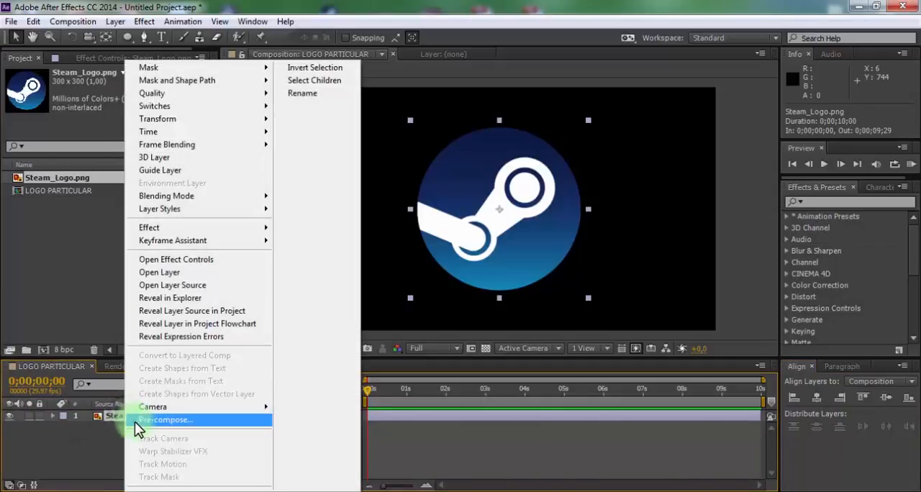
click(166, 420)
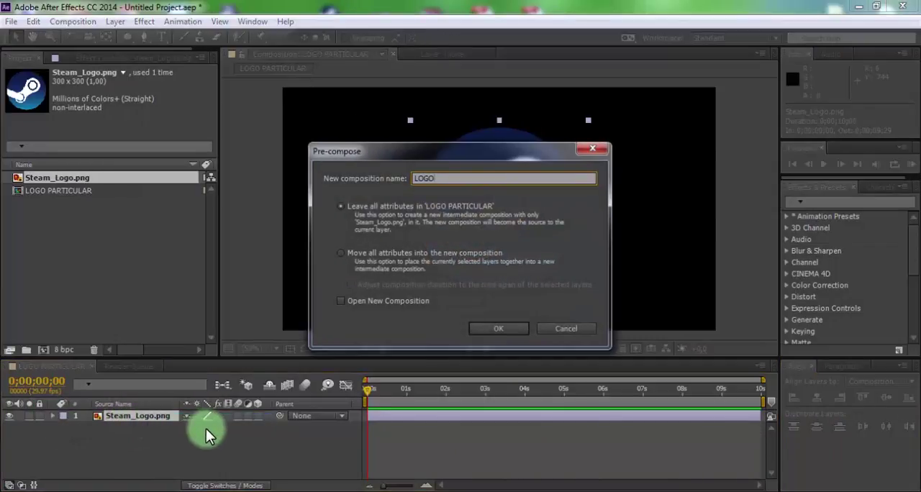
click(498, 328)
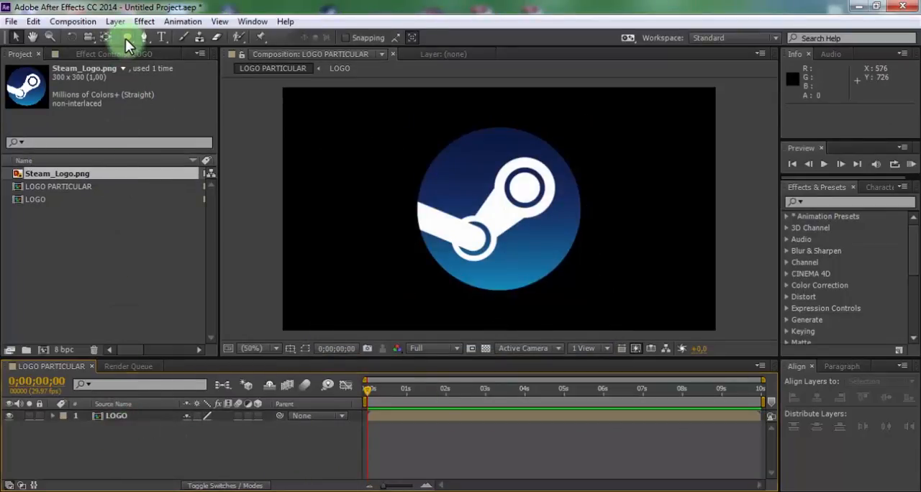
Step: Draw a red circle over the logo and keyframe its scale from 0% to about 241% at 2s
click(125, 37)
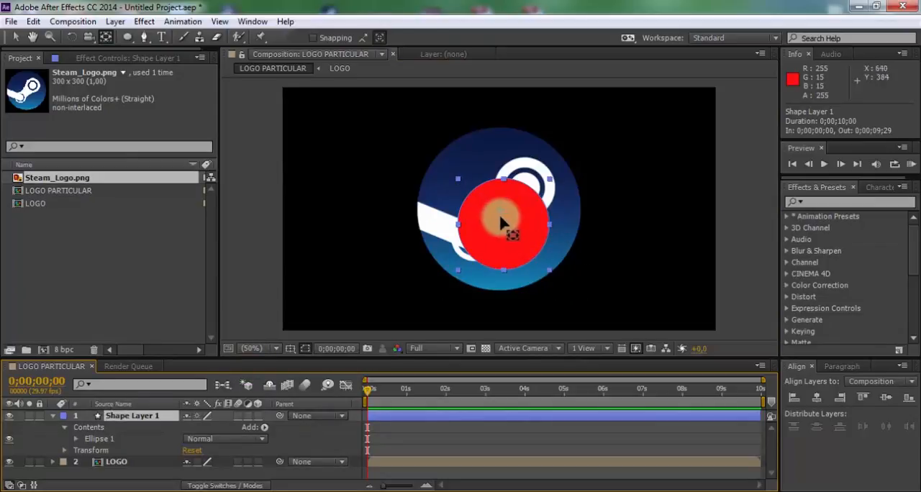
drag(504, 218, 504, 244)
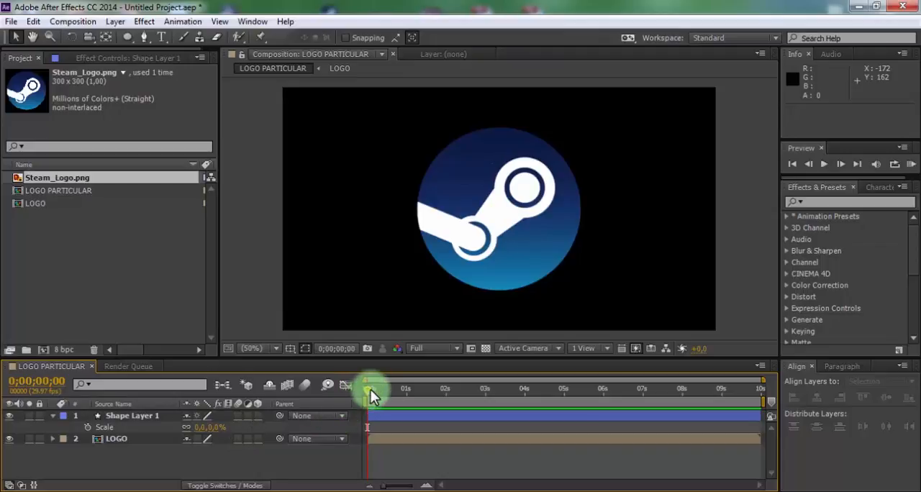
click(131, 416)
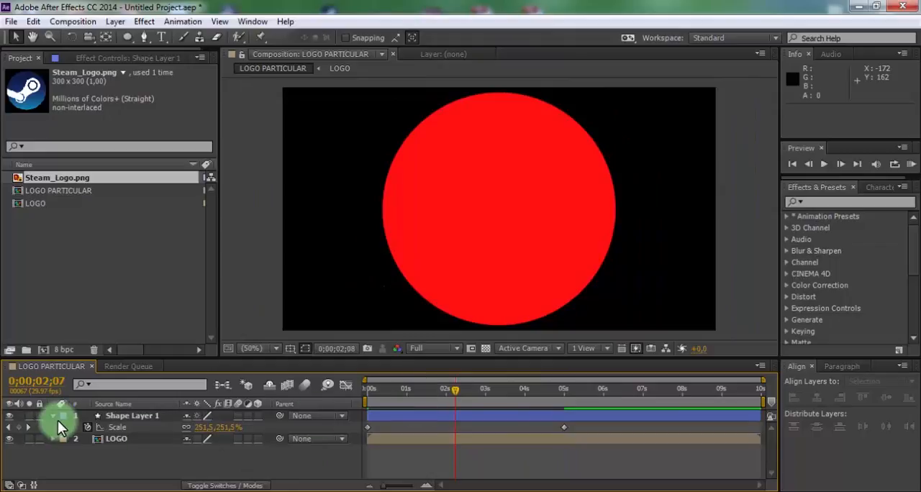
click(132, 415)
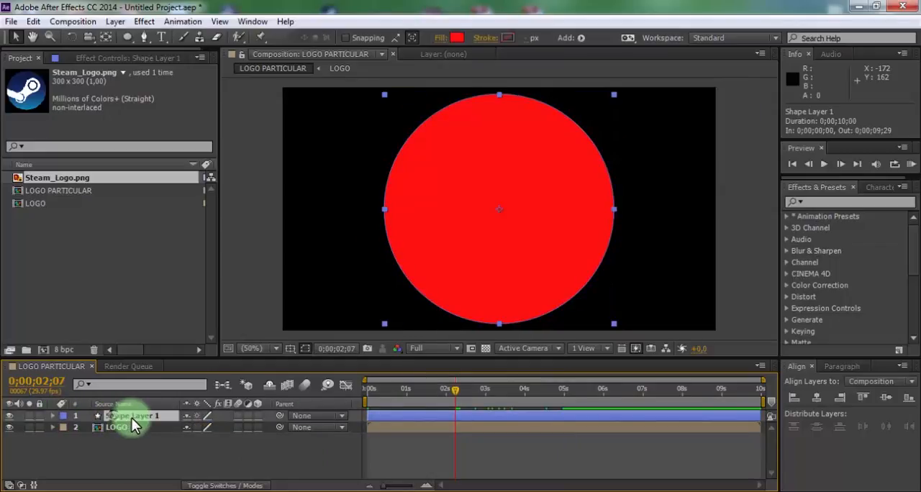
Step: Apply Turbulent Displace to the circle with Amount and Size 85 for ragged edges
click(848, 201)
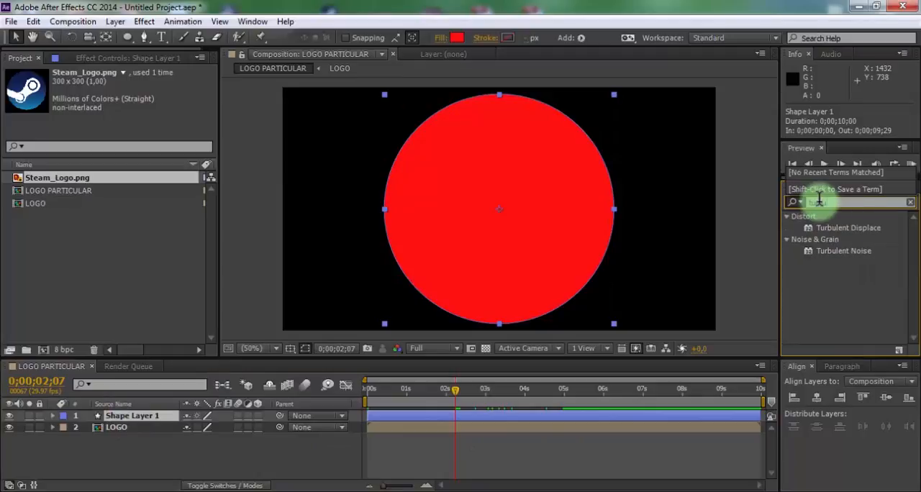
text(turbulent)
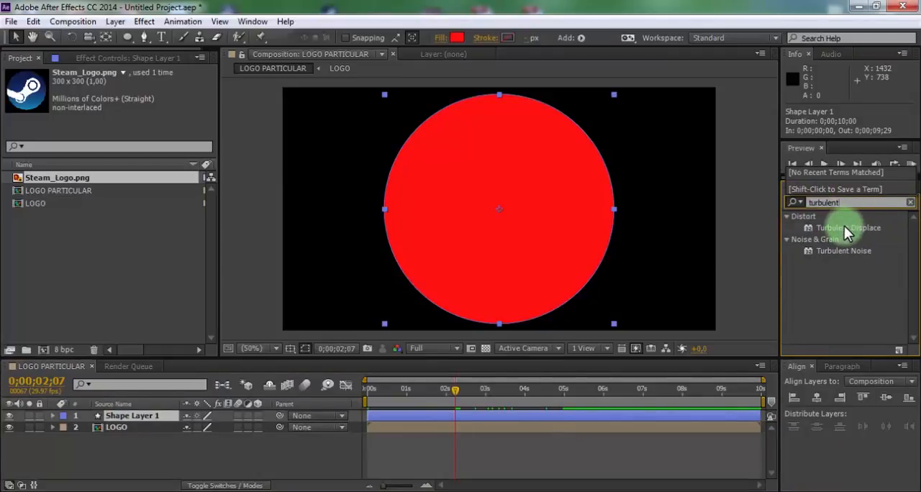
double_click(848, 228)
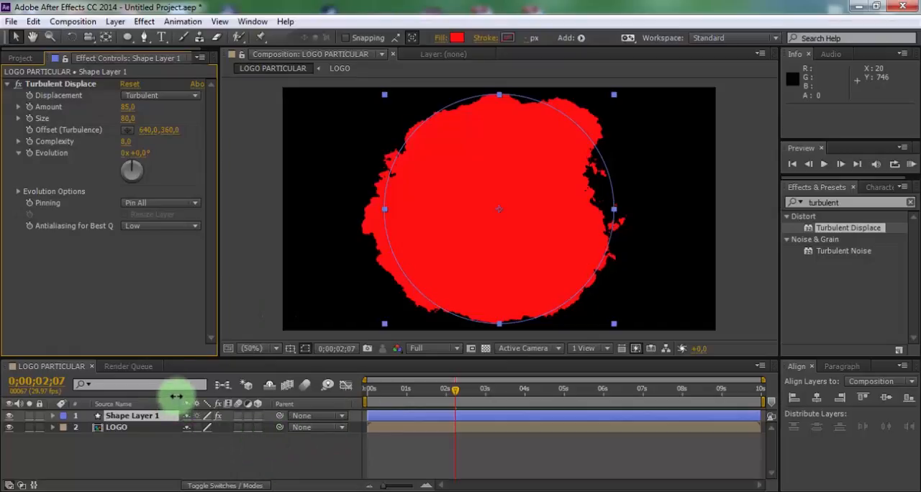
Step: Pre-compose the roughened circle layer, moving all attributes, into a composition named Turbulent
right_click(132, 416)
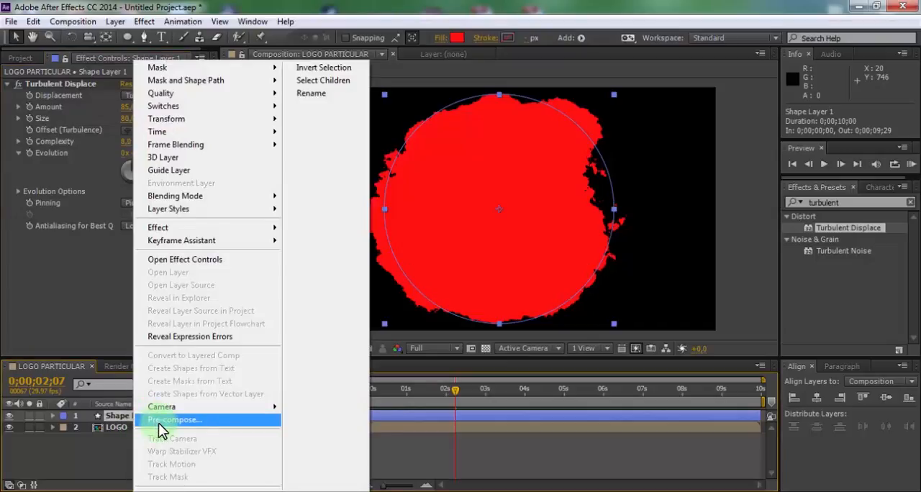
click(174, 420)
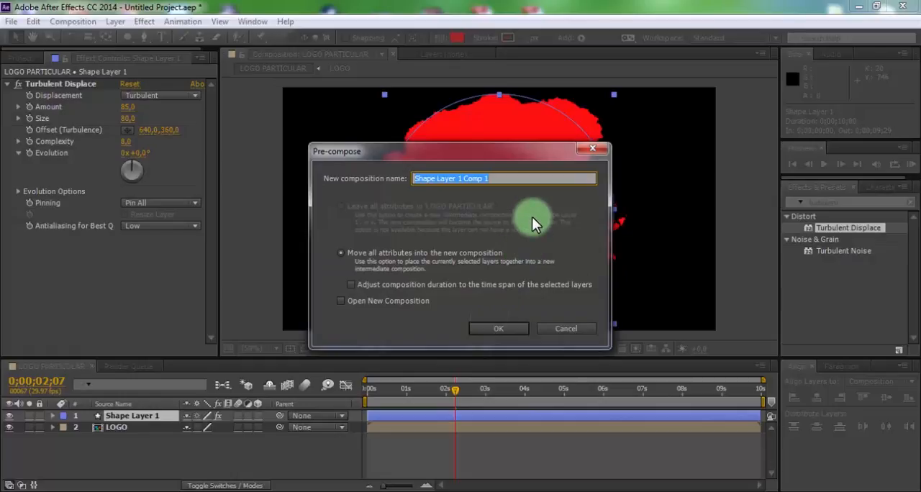
text(Turbu)
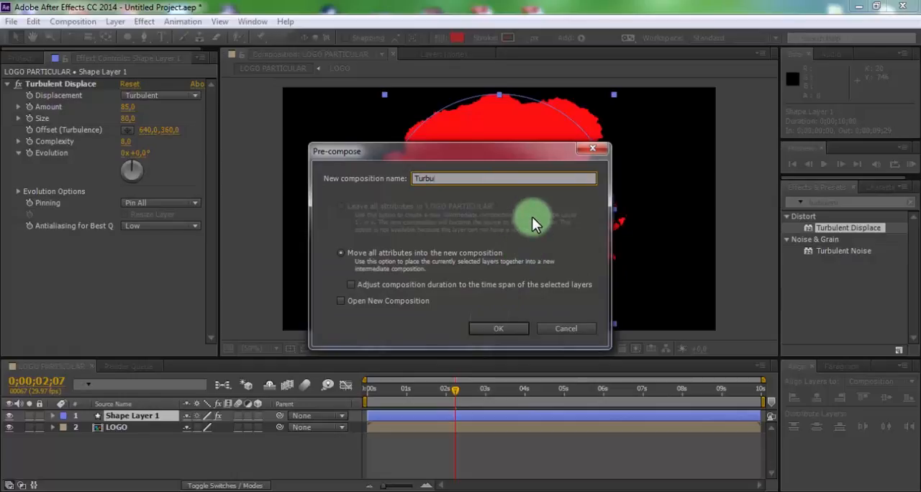
text(lent)
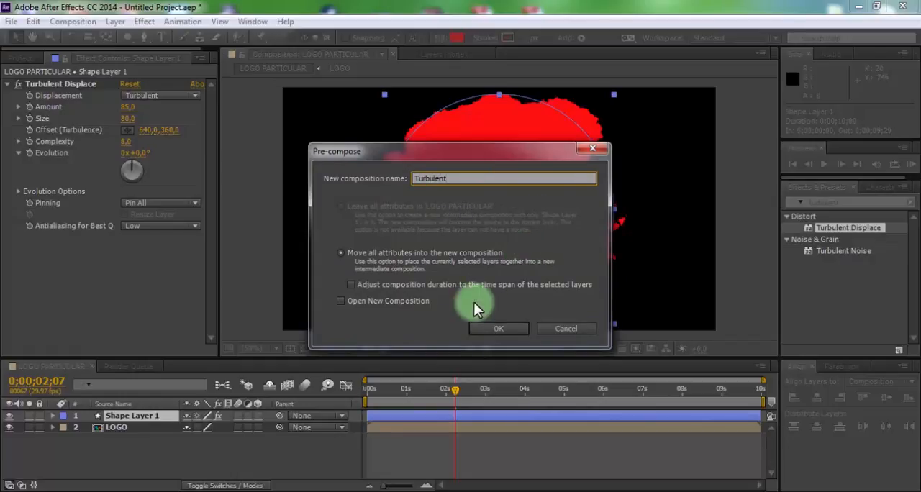
click(497, 328)
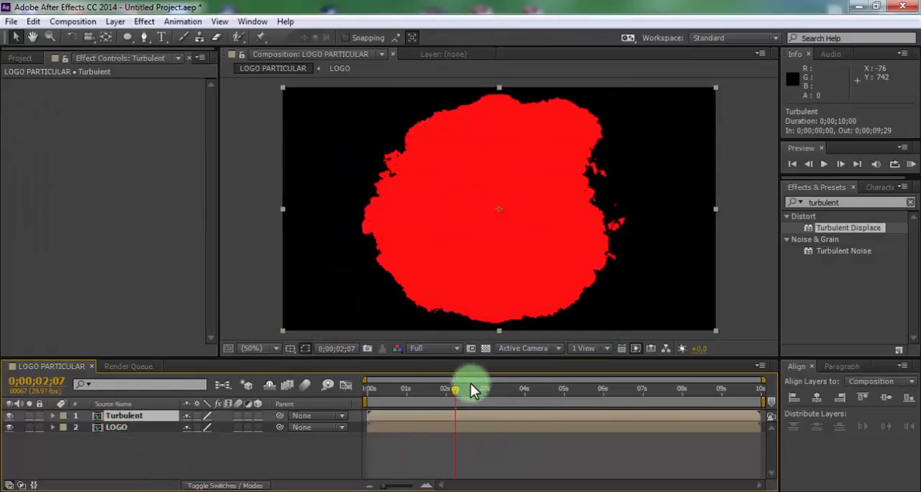
Step: Matte LOGO by Turbulent's alpha and pre-compose both layers into Logo 1
drag(454, 395, 406, 394)
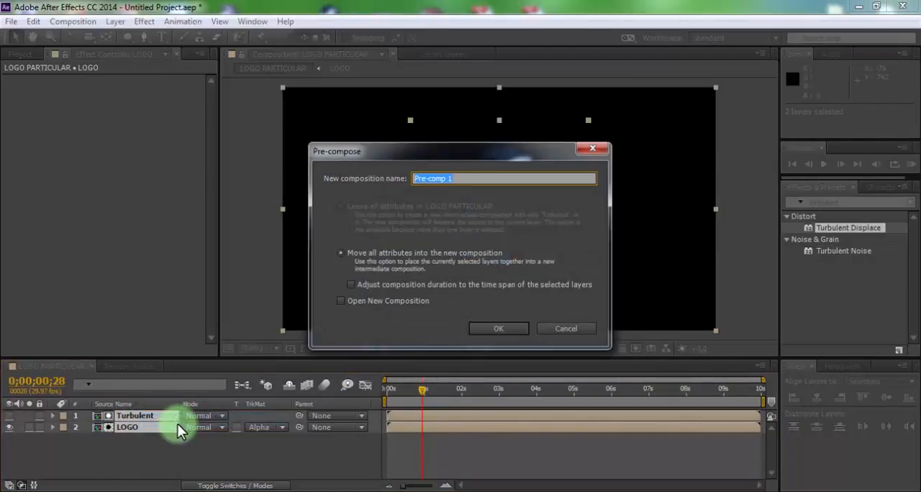
text(Logo 1)
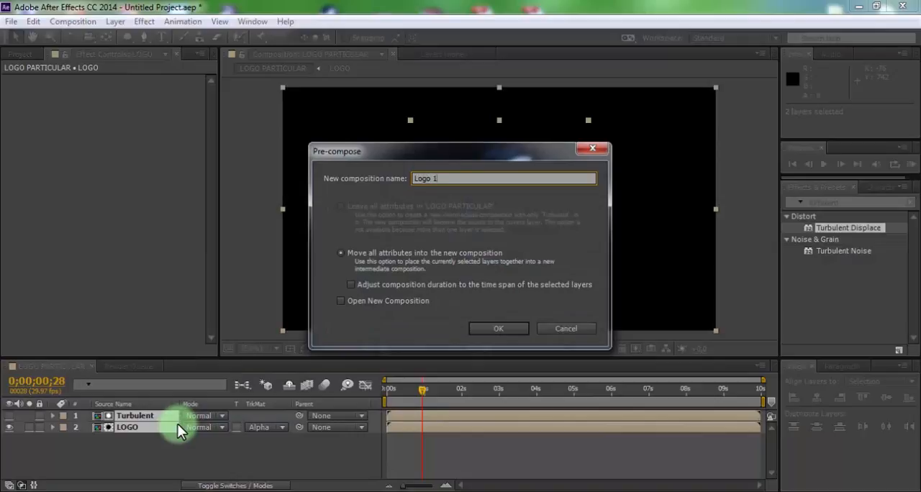
click(498, 328)
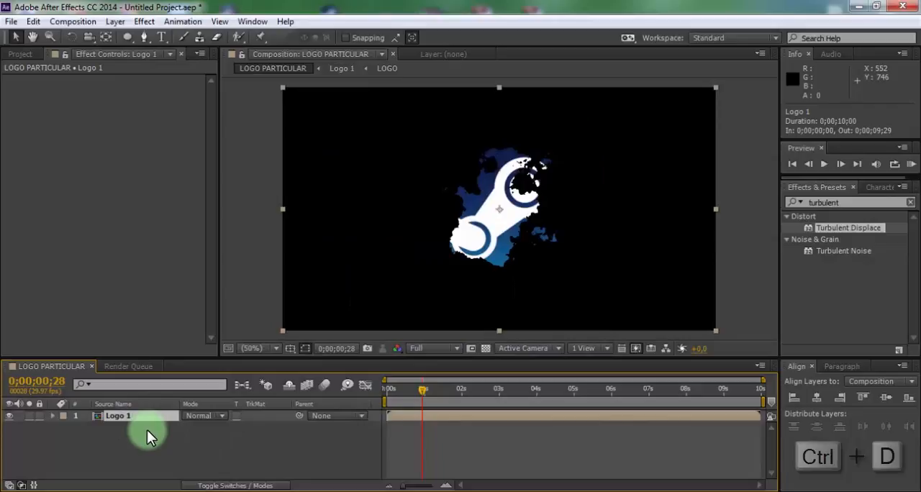
Step: Duplicate Logo 1 and set the lower copy's TrkMat to Alpha Inverted Matte 'Logo 1'
key(ctrl+d)
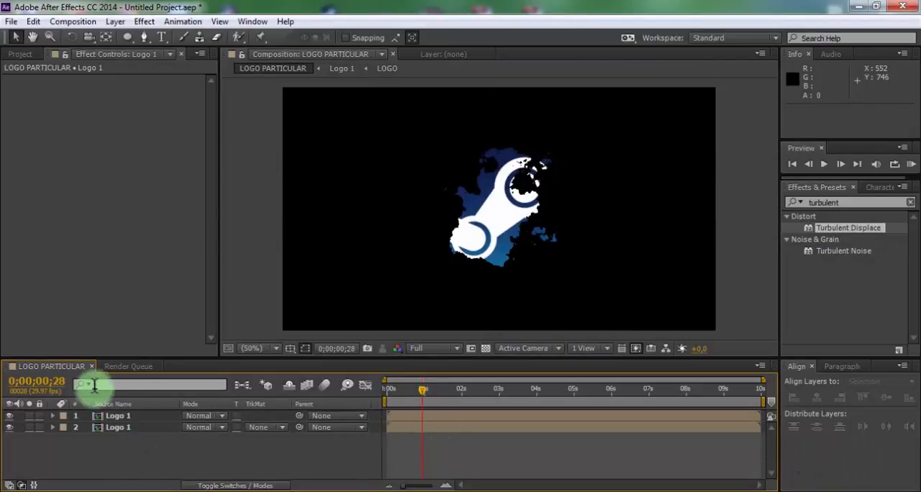
click(118, 416)
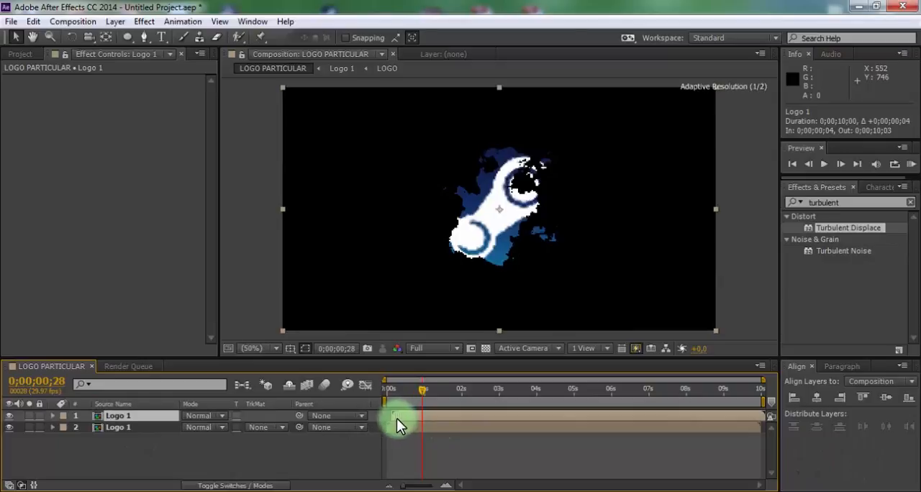
click(141, 453)
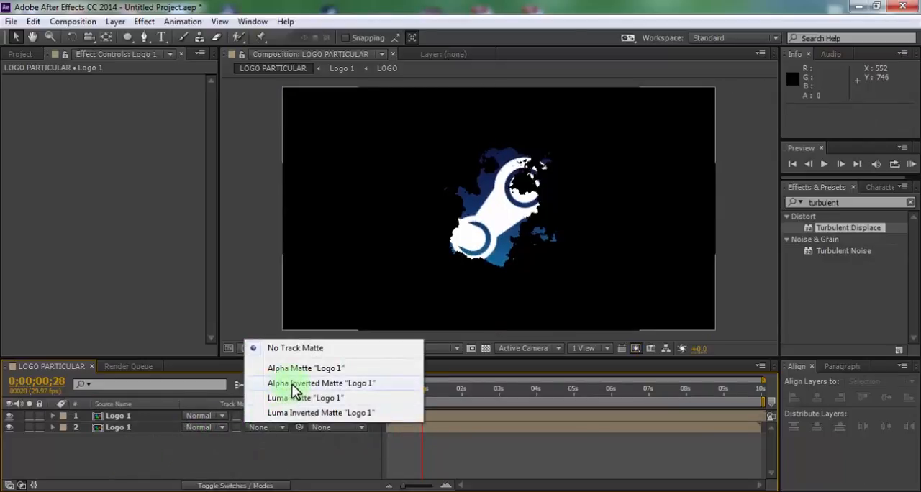
click(321, 383)
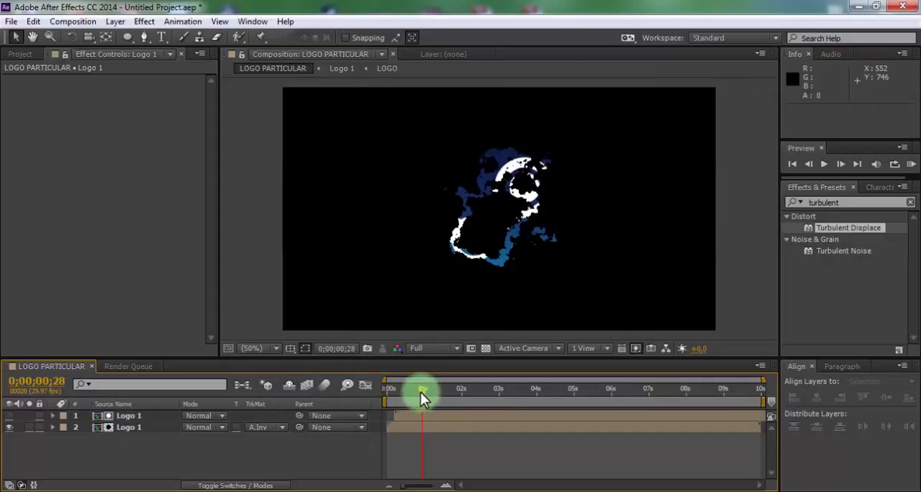
drag(423, 388, 458, 388)
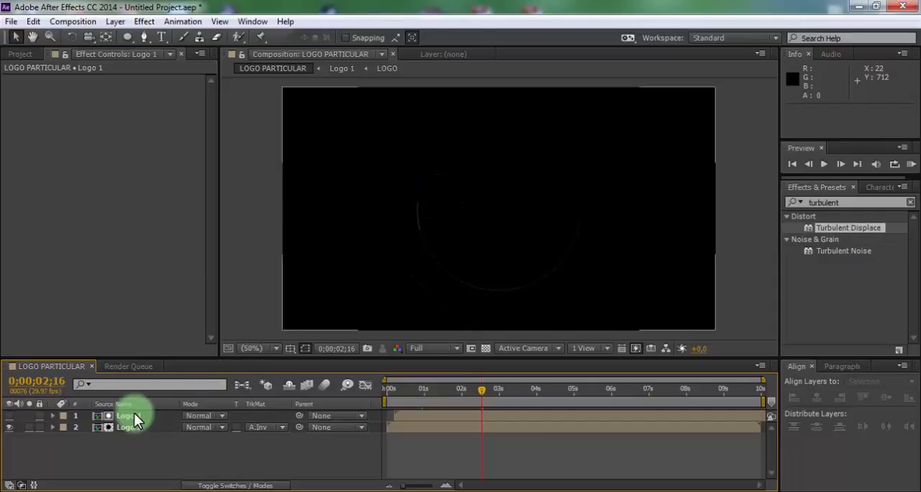
Step: Apply Effect > Matte > Simple Choker to the Logo 1 layer
click(128, 415)
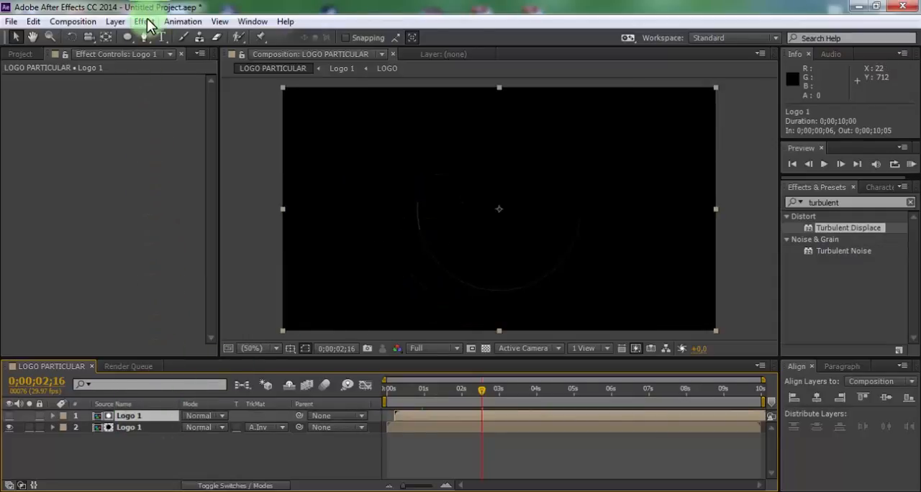
click(144, 20)
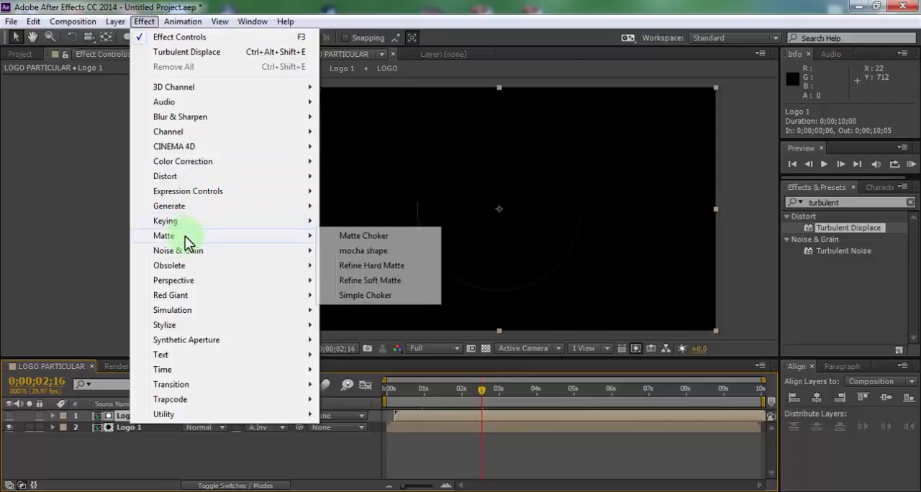
click(365, 295)
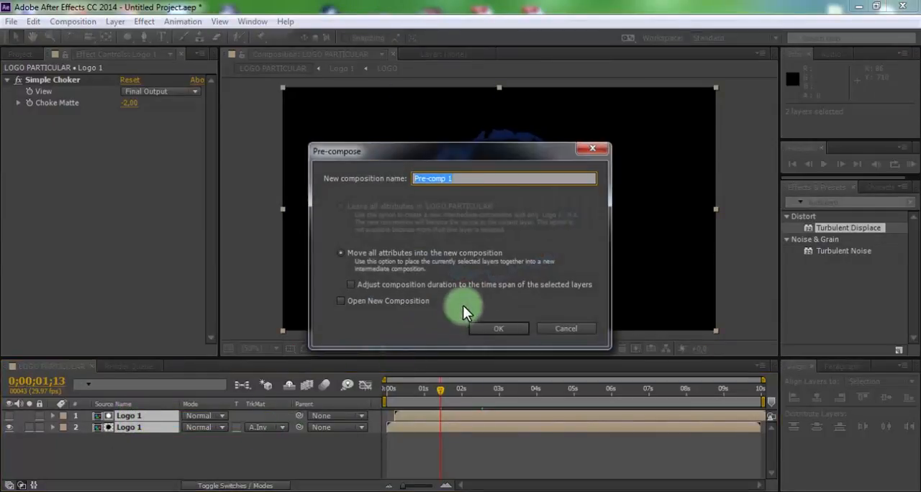
Step: Pre-compose both Logo 1 layers, moving all attributes, into Logo 2
text(Logo)
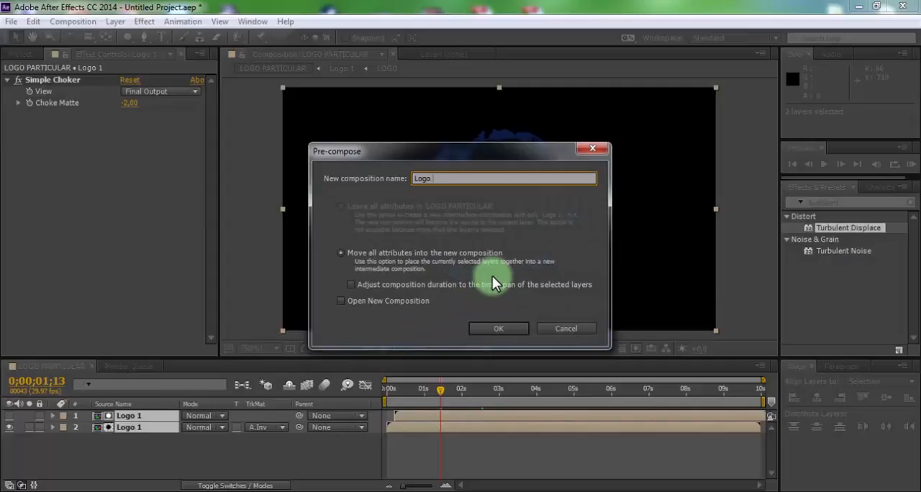
click(498, 328)
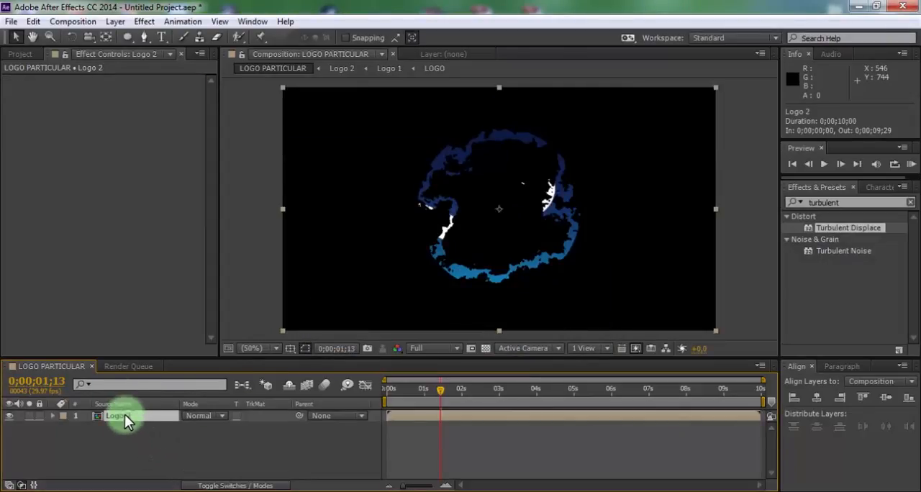
Step: Select the Logo 2 layer so Turbulent can sit above it in LOGO PARTICULAR
click(21, 53)
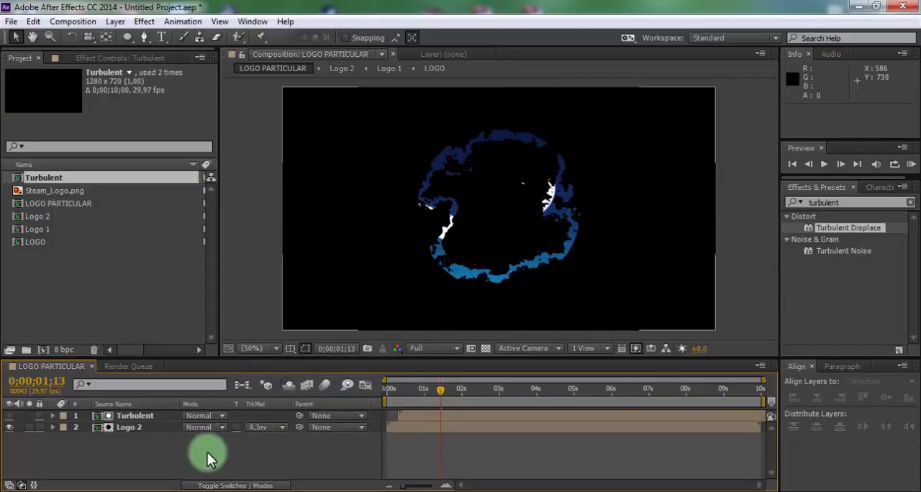
Step: Pre-compose Turbulent and Logo 2 into a nested composition named Logo 3
right_click(129, 426)
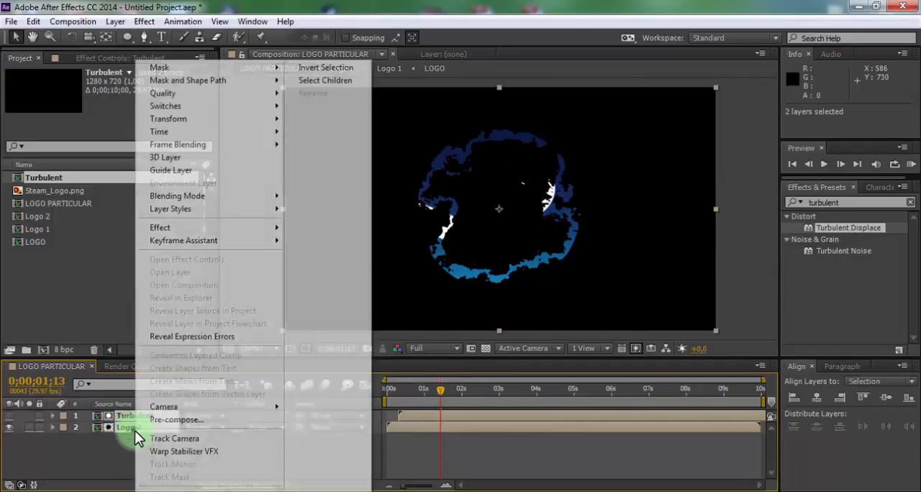
click(175, 420)
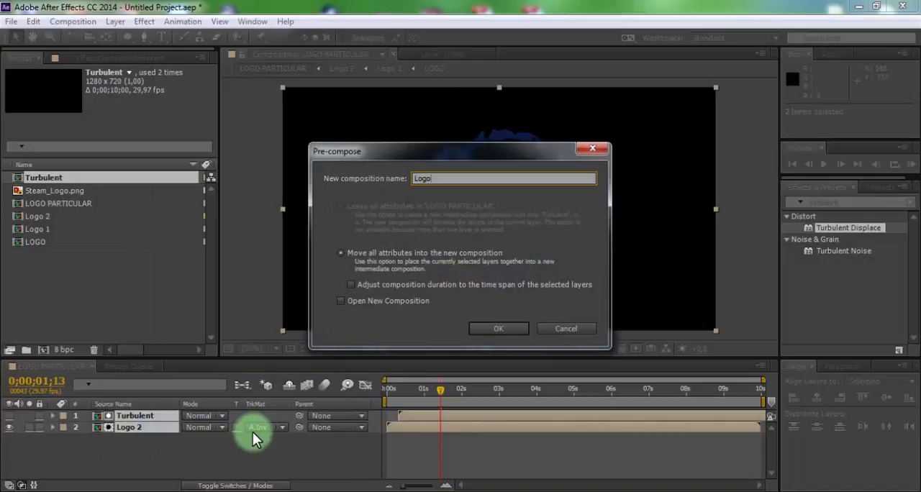
text(Logo 3)
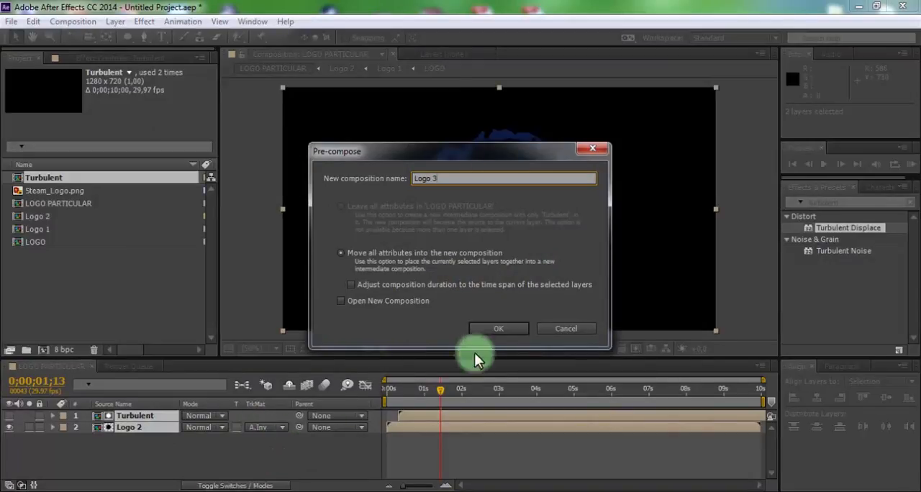
click(498, 328)
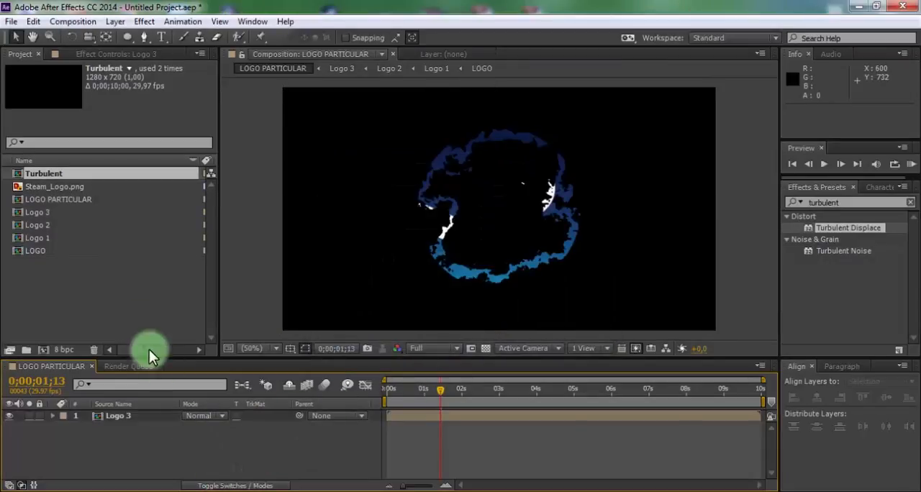
Step: Create a new composition named Particular
click(72, 20)
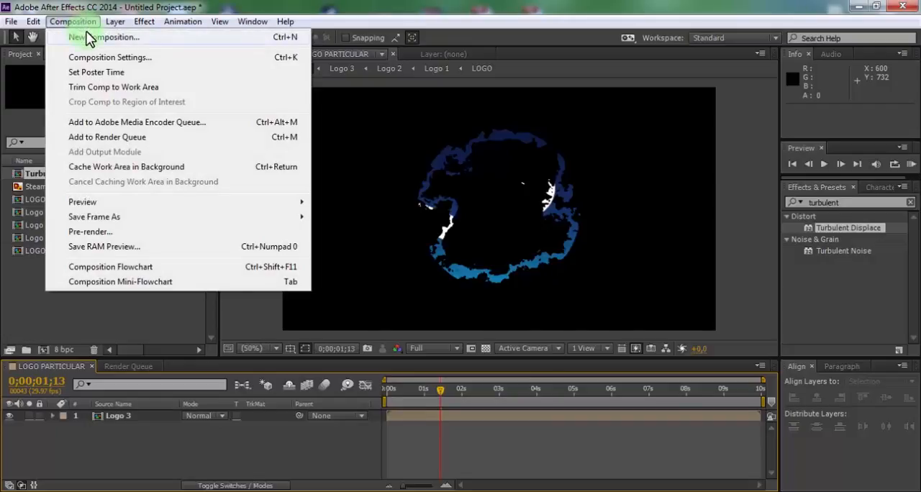
click(110, 57)
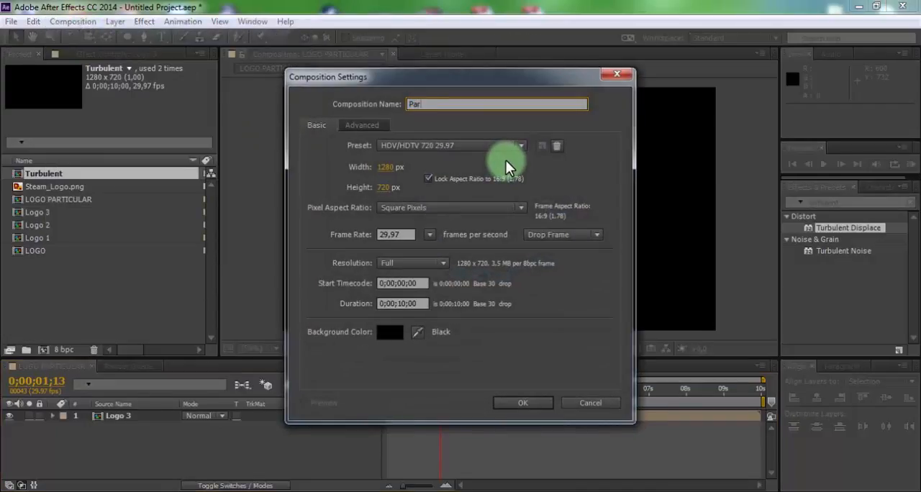
text(ticu)
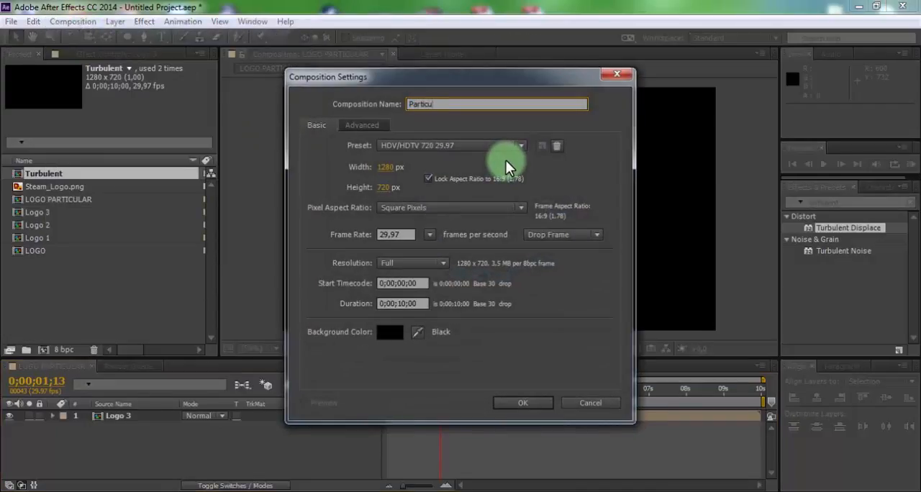
text(lar)
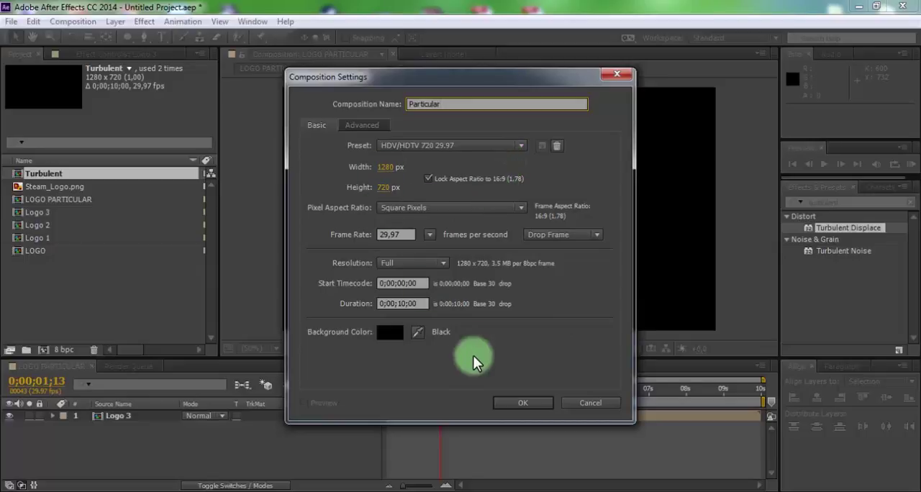
click(522, 403)
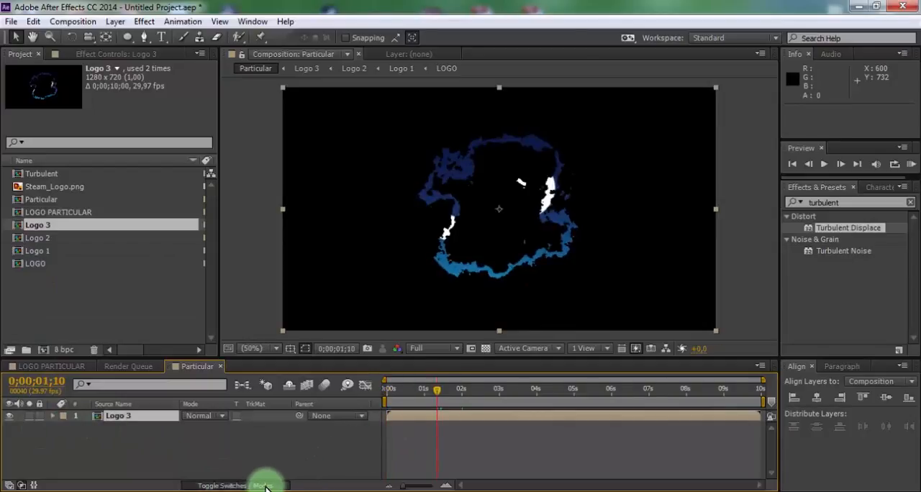
Step: Reveal the layer switch columns and make Logo 3 a 3D layer
click(267, 485)
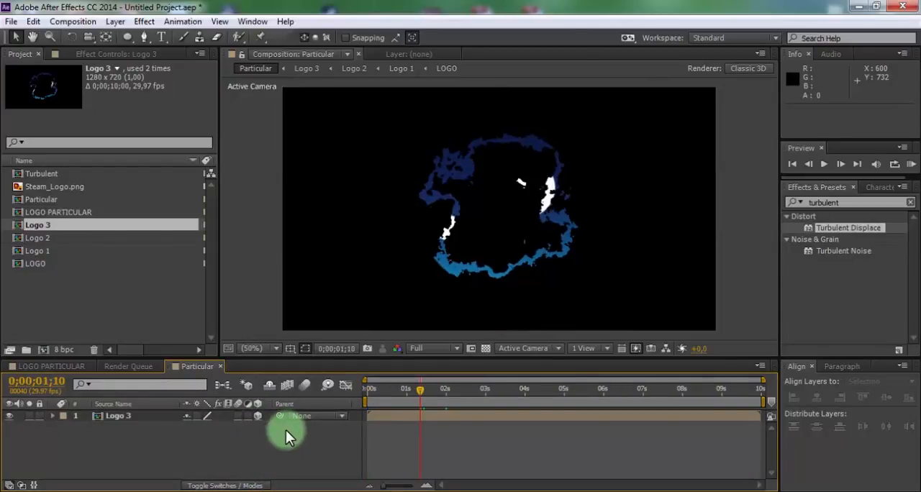
click(10, 416)
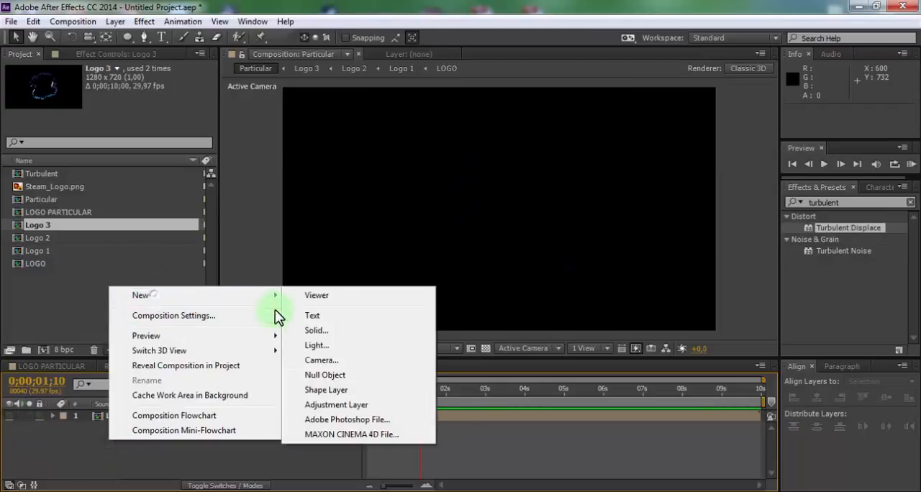
Step: Add a solid named Particles and apply the Trapcode Particular effect to it
click(317, 331)
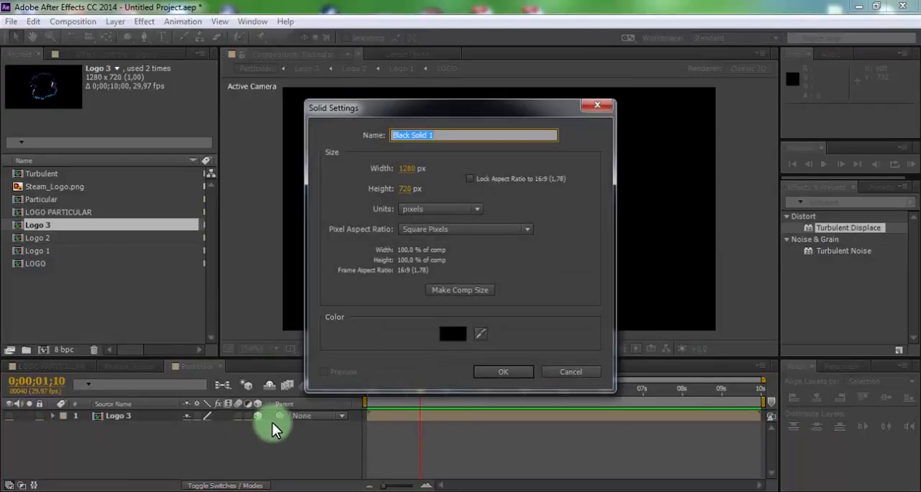
text(Particl)
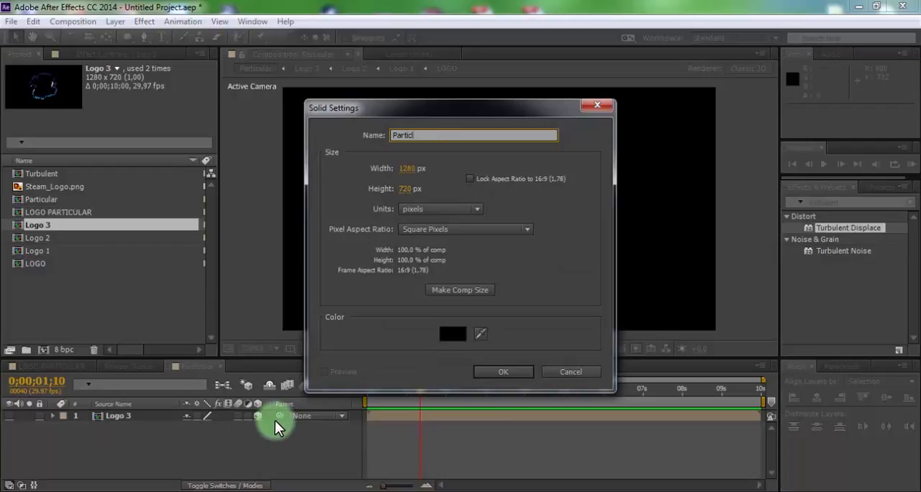
click(504, 371)
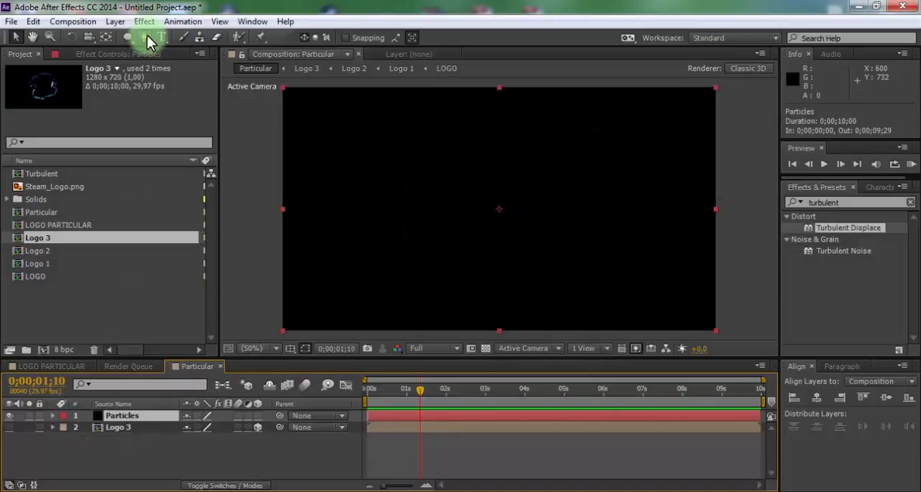
click(144, 20)
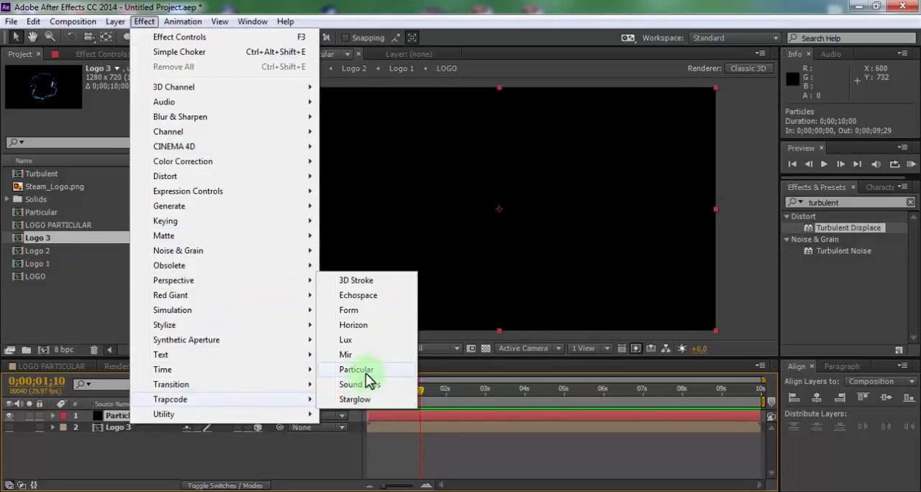
click(355, 368)
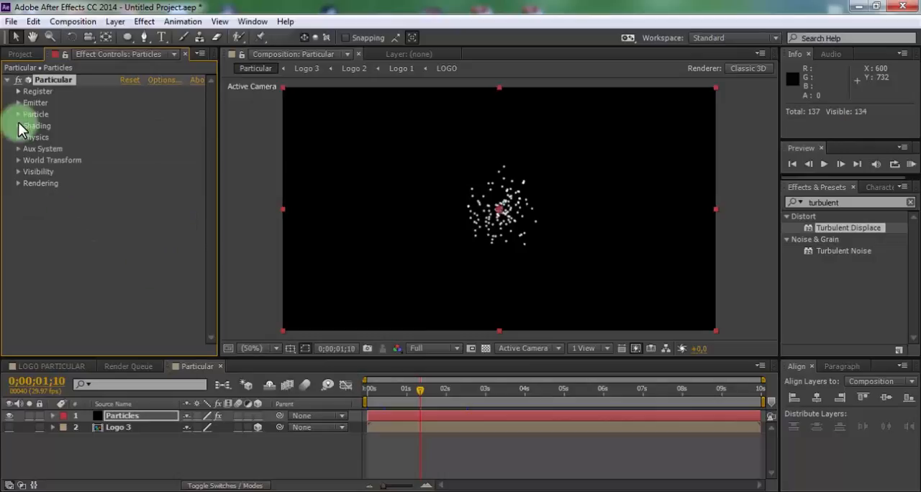
Step: Set Particular's emitter to Layer type using Logo 3, sampled at Particle Birth Time
click(158, 120)
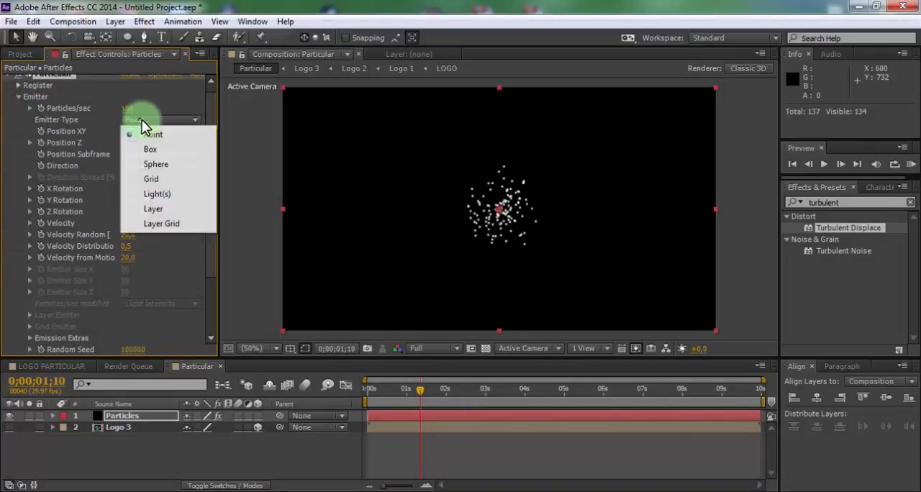
click(152, 209)
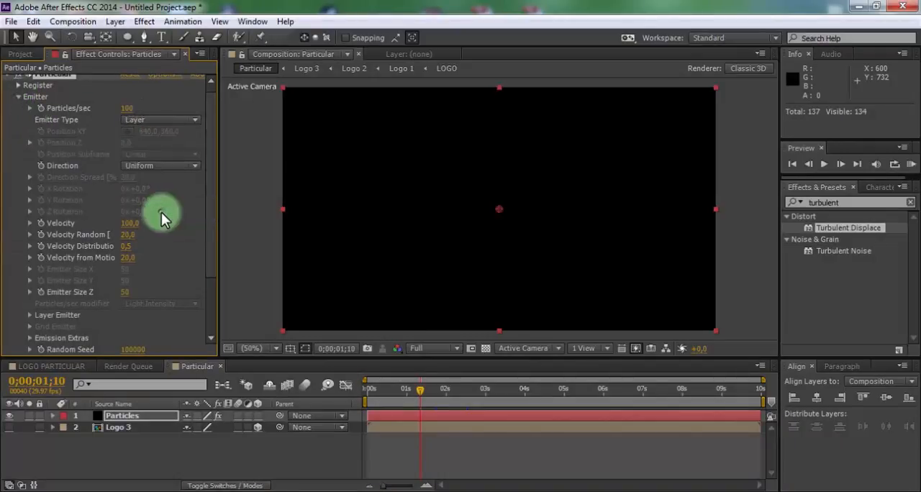
scroll(down, 3)
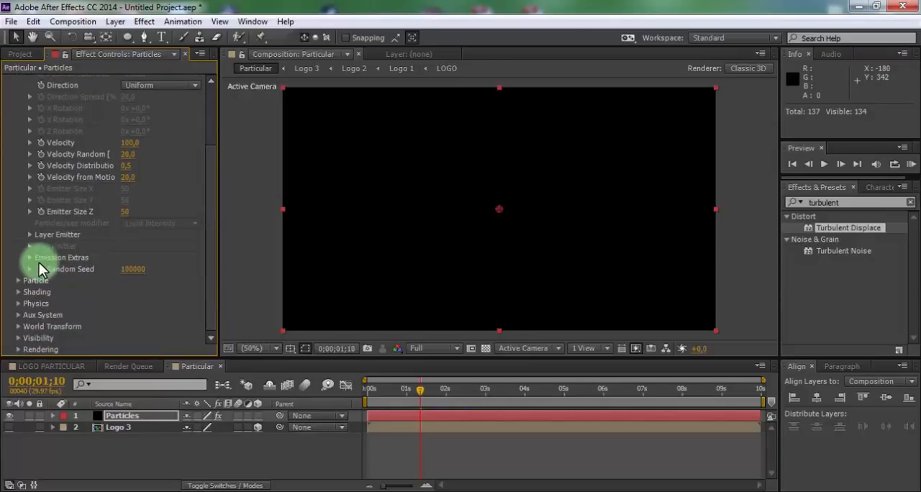
click(28, 233)
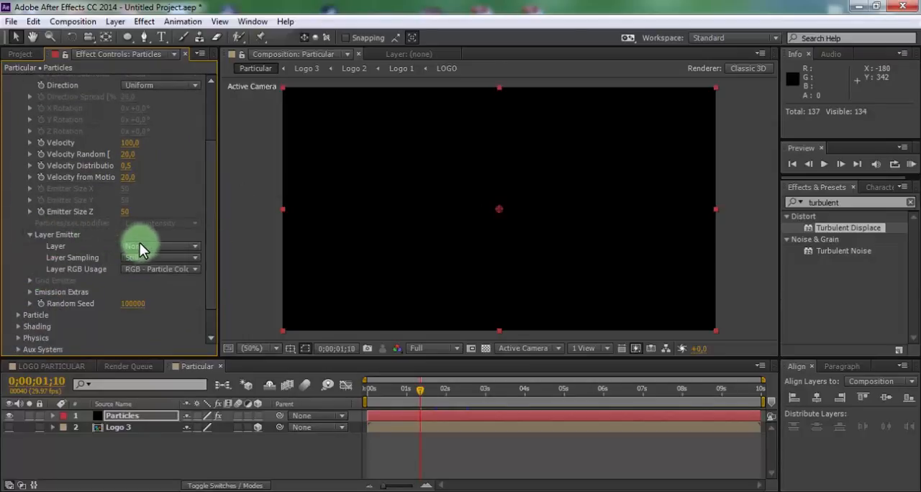
click(158, 246)
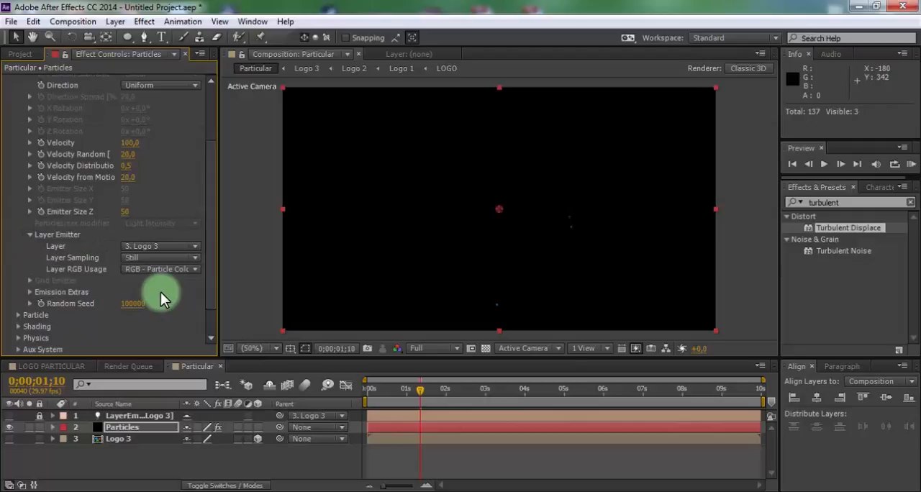
click(160, 256)
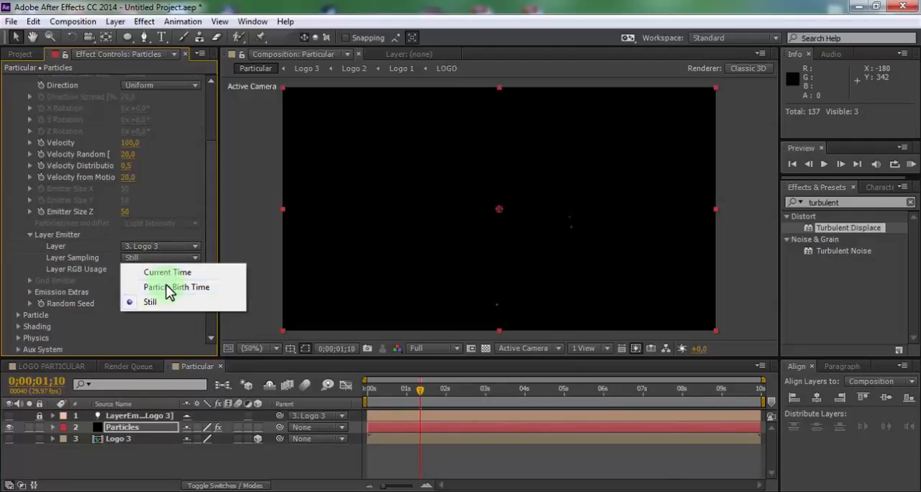
click(175, 286)
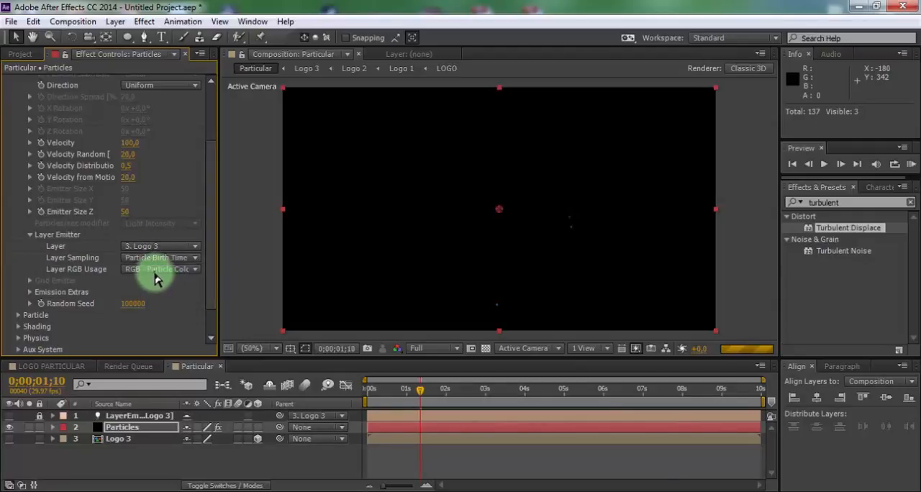
click(158, 269)
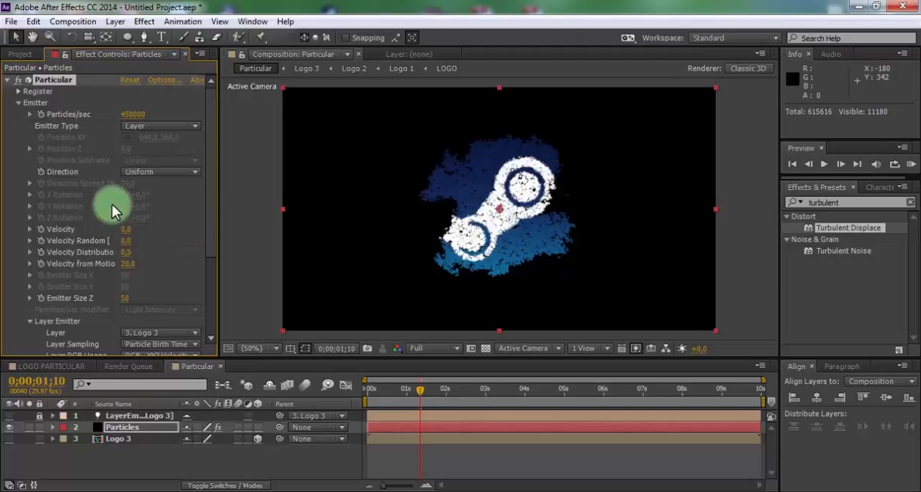
Step: Adjust particle life and turn Shadowlet for Main and Aux on in Shading
click(19, 102)
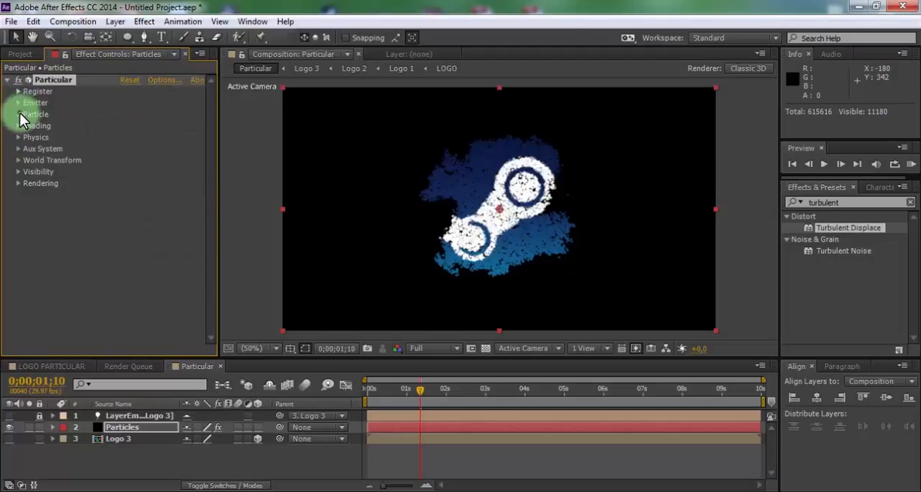
click(18, 115)
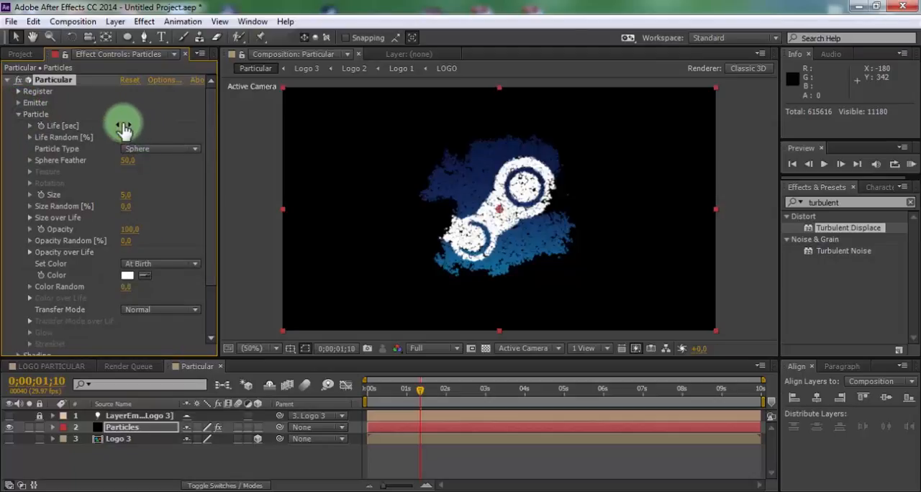
click(127, 126)
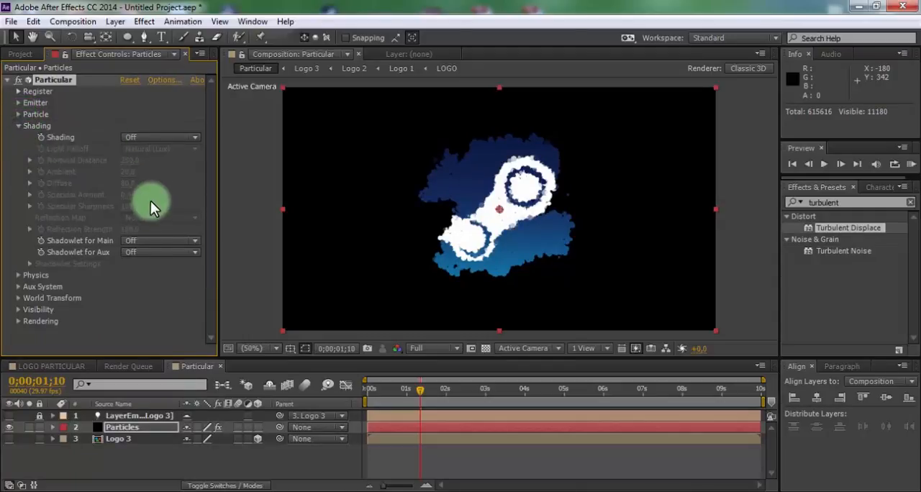
click(160, 240)
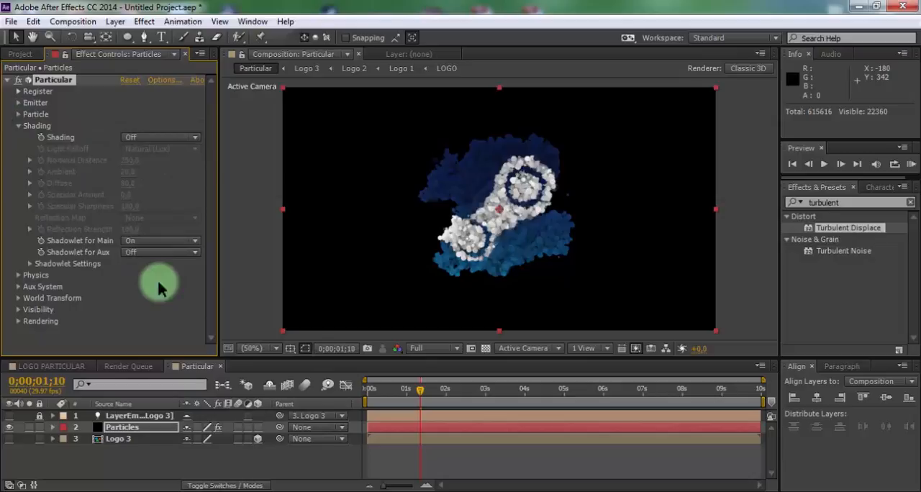
click(160, 252)
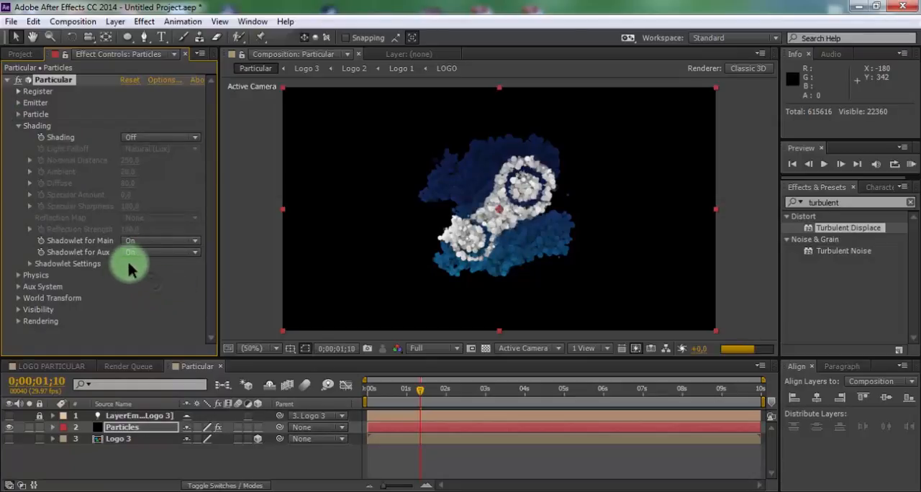
click(17, 125)
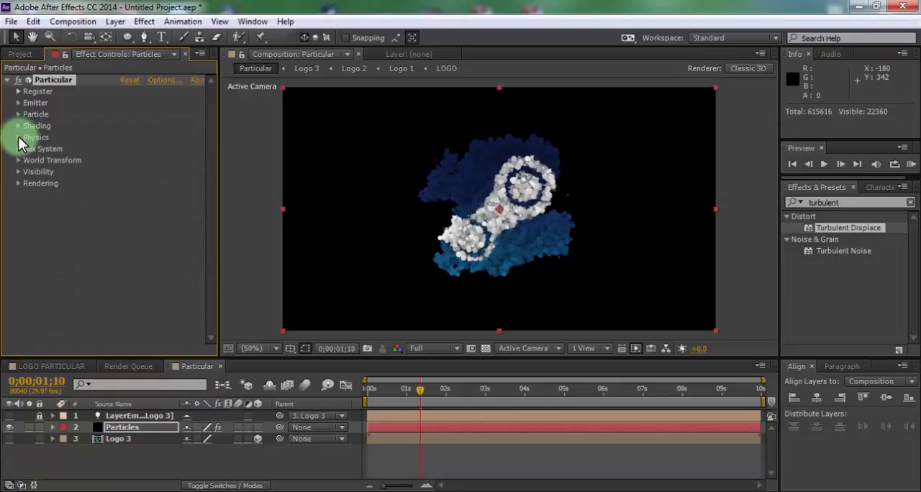
Step: Set the Aux System to emit continuously and review its parameters
click(17, 138)
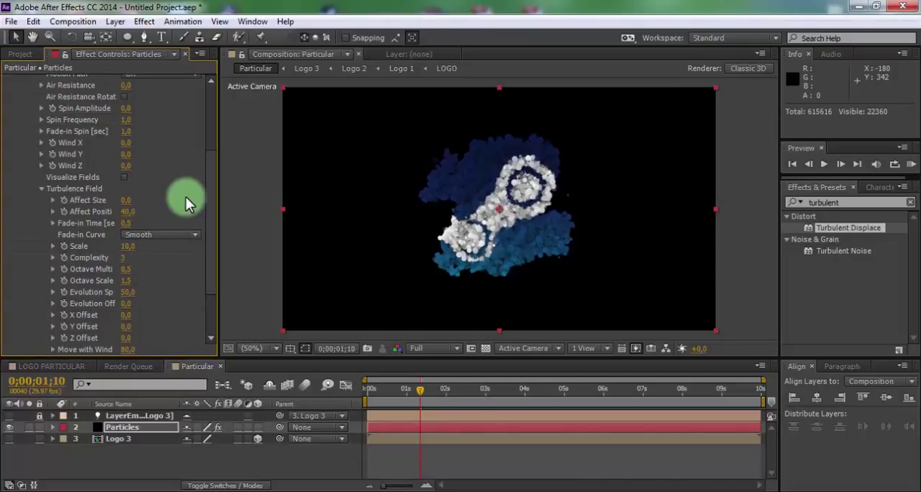
scroll(up, 3)
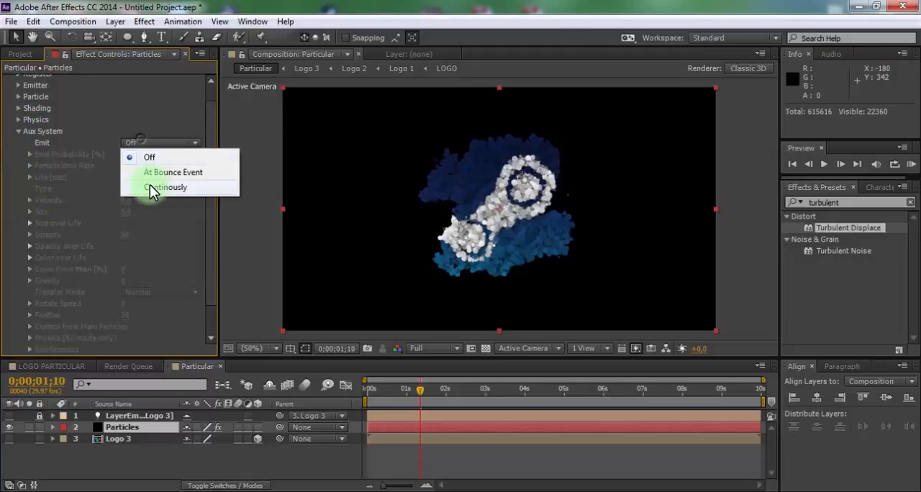
click(166, 187)
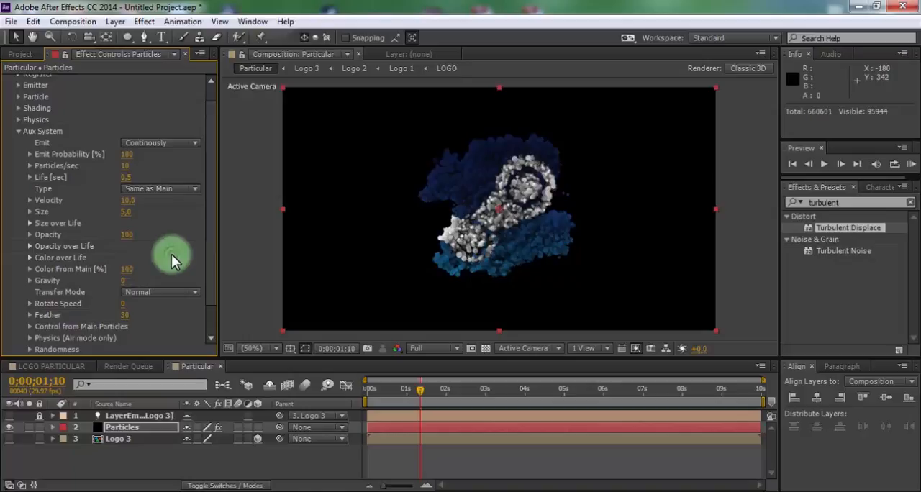
scroll(down, 3)
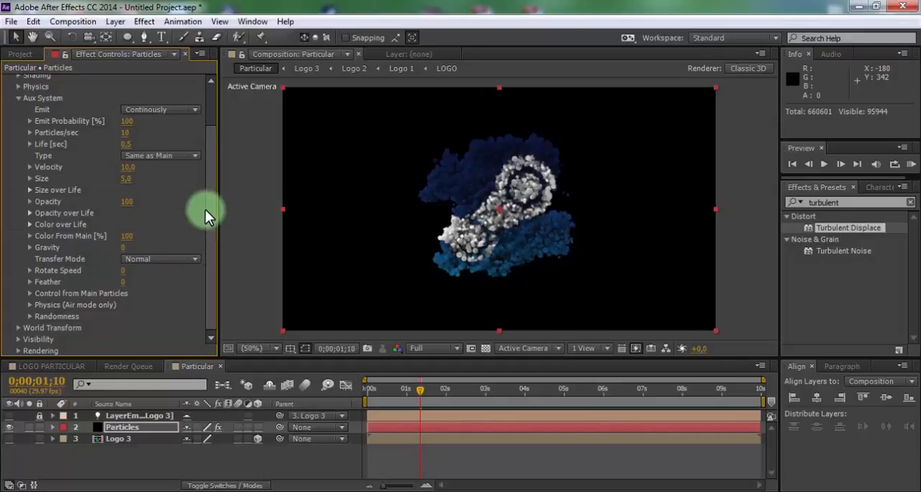
click(30, 305)
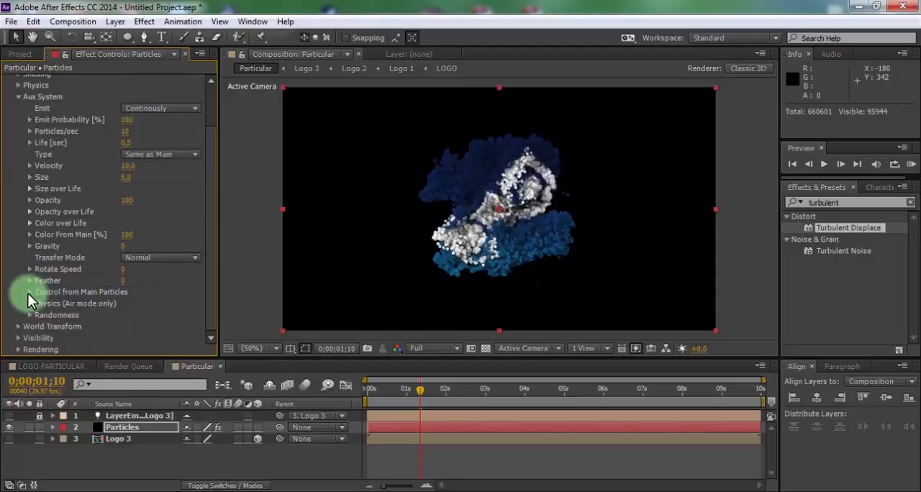
click(31, 315)
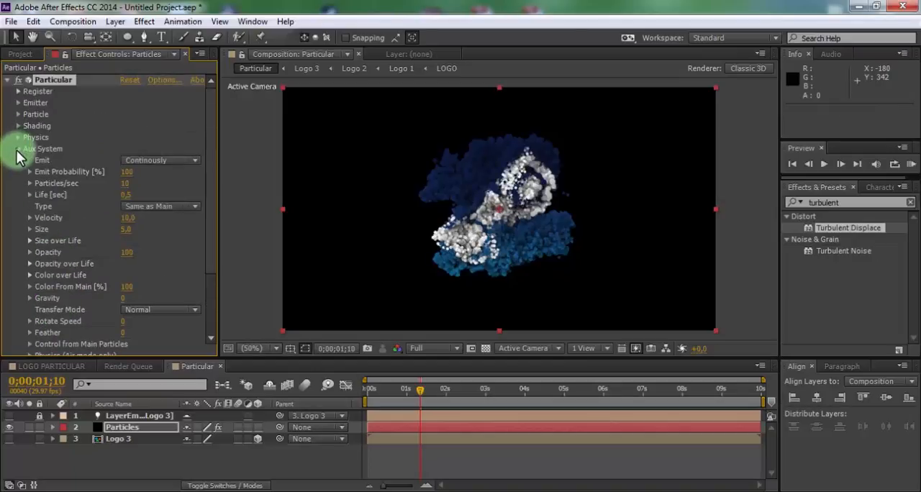
click(17, 149)
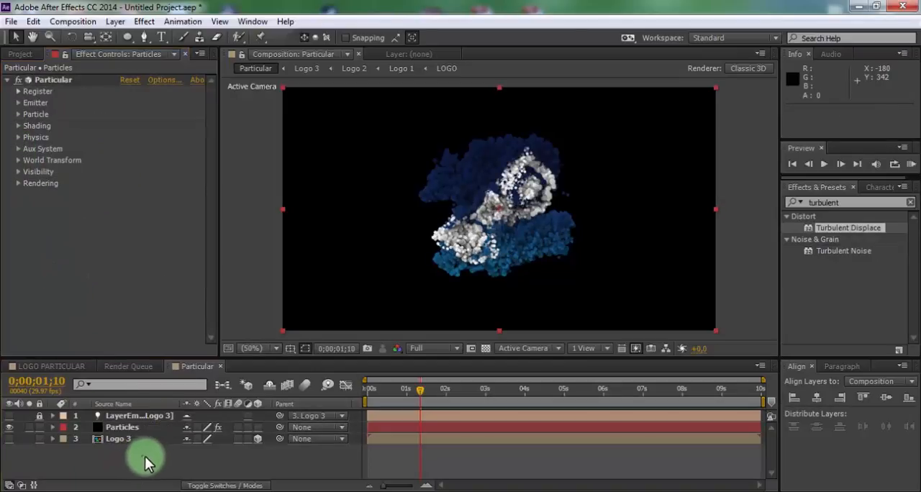
Step: Apply CC Vector Blur to the Particles layer with Perpendicular type
click(123, 426)
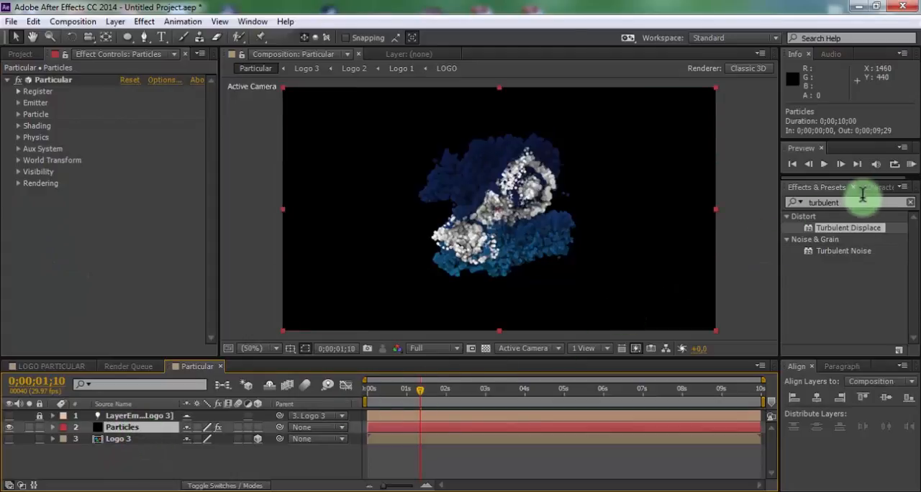
click(910, 202)
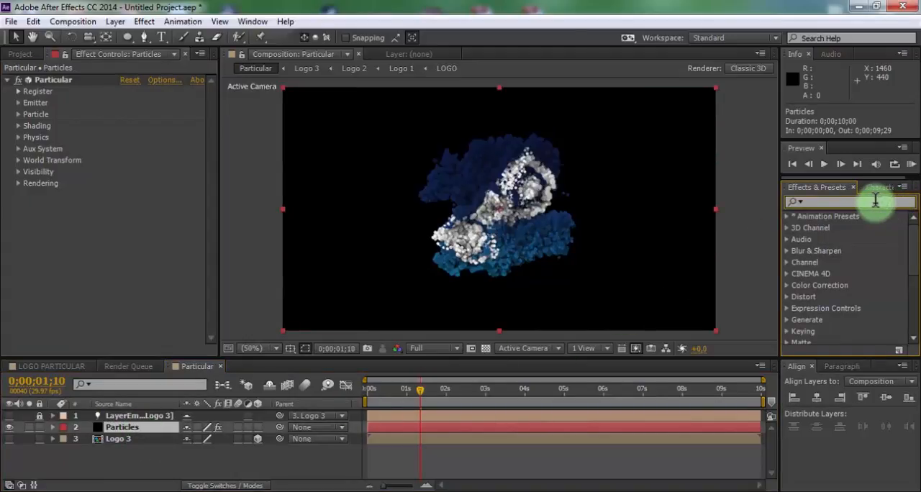
text(cc vector)
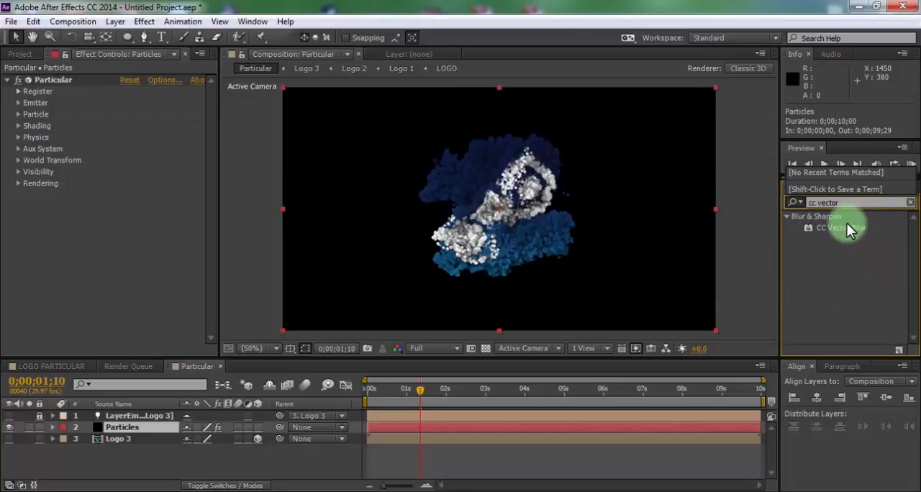
click(842, 227)
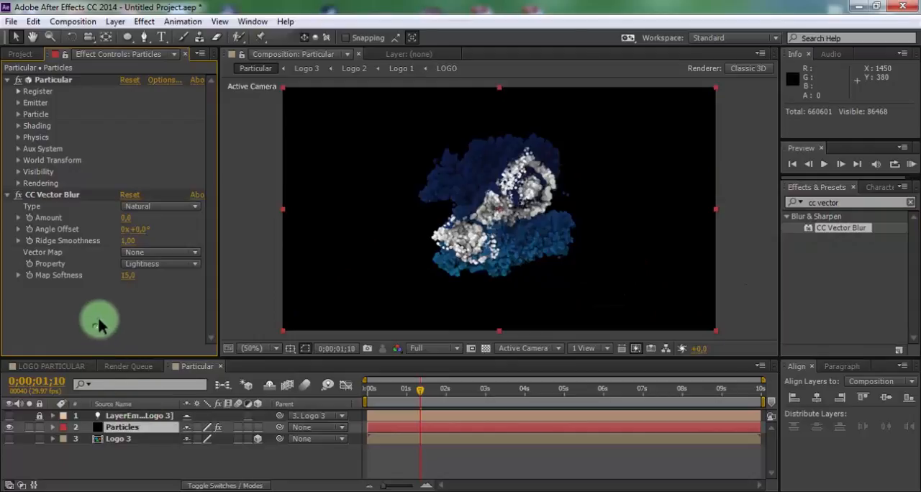
click(158, 207)
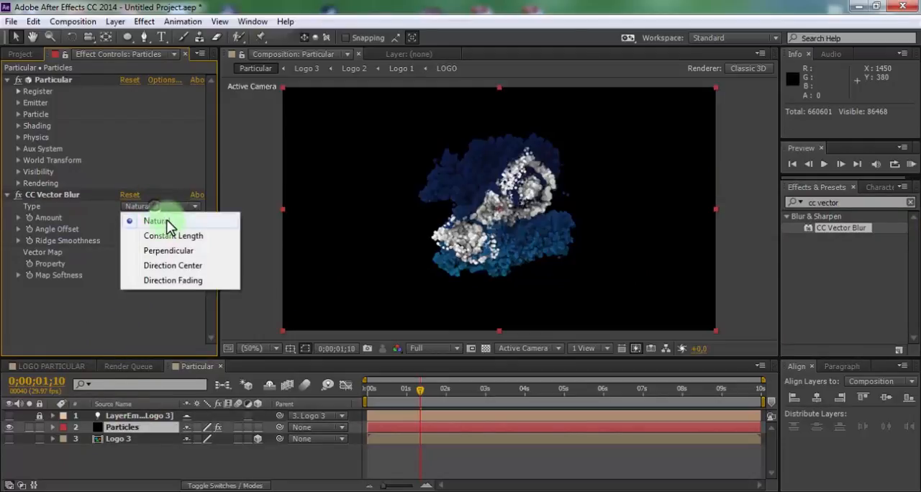
click(168, 251)
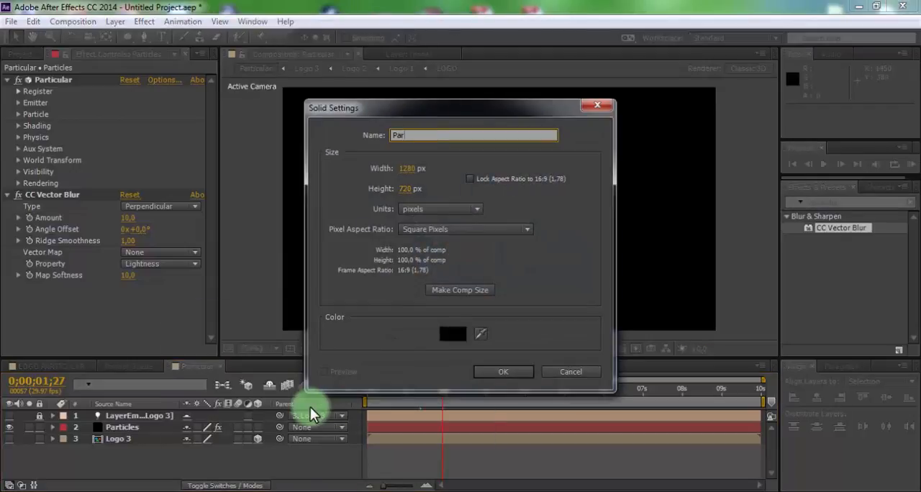
Step: Create a solid named Particles 2 and apply Particular to it
text(Particles 2)
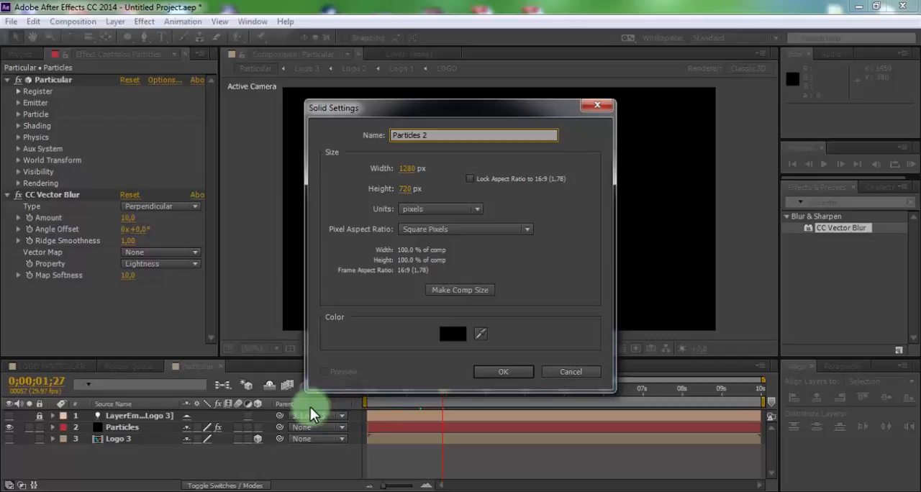
click(504, 372)
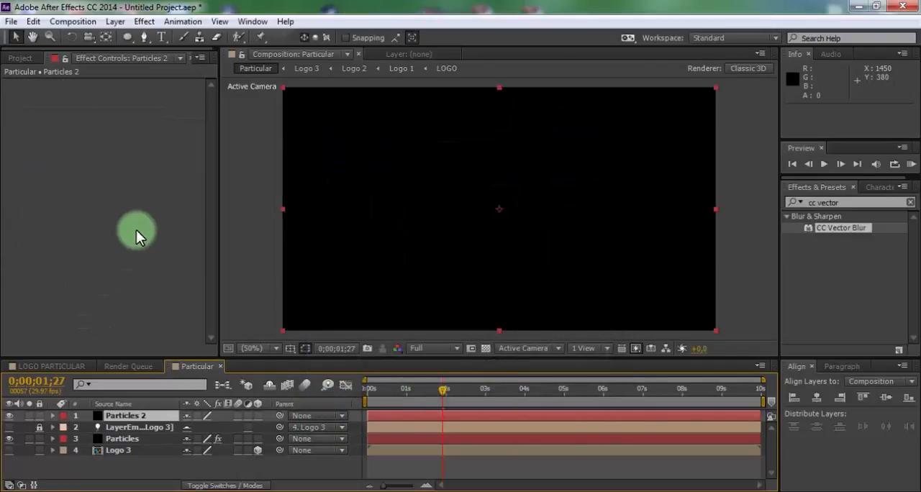
click(144, 20)
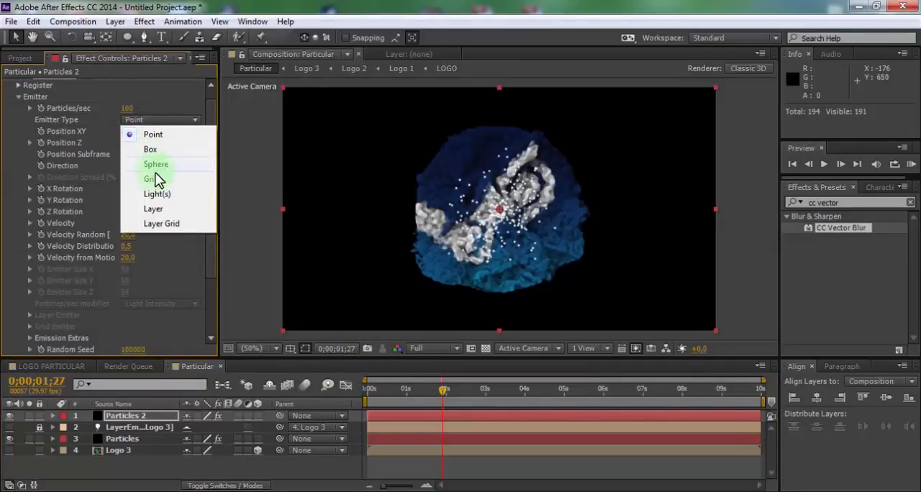
Step: Set its emitter to Layer type using Logo 3, sampled at Particle Birth Time
click(153, 209)
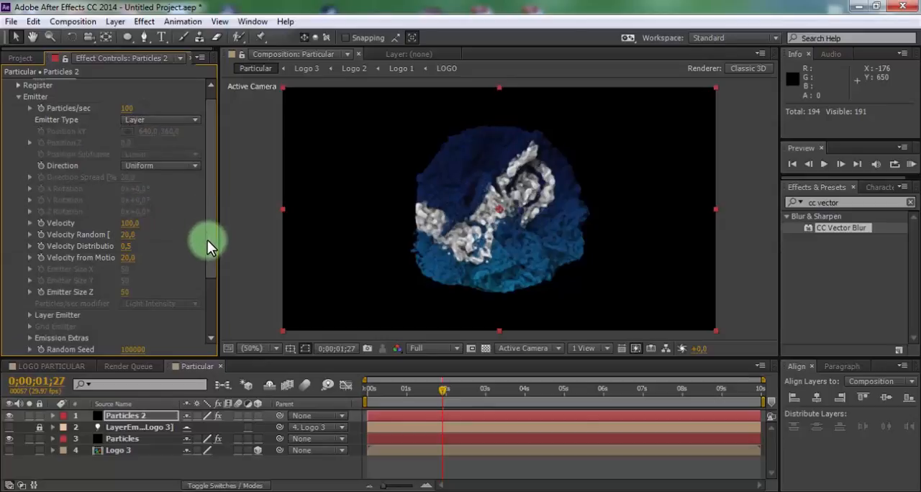
scroll(down, 3)
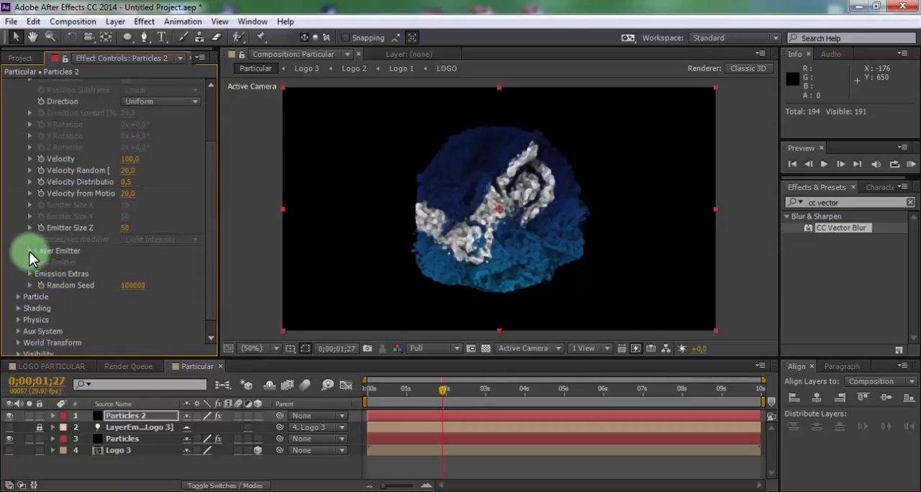
click(161, 262)
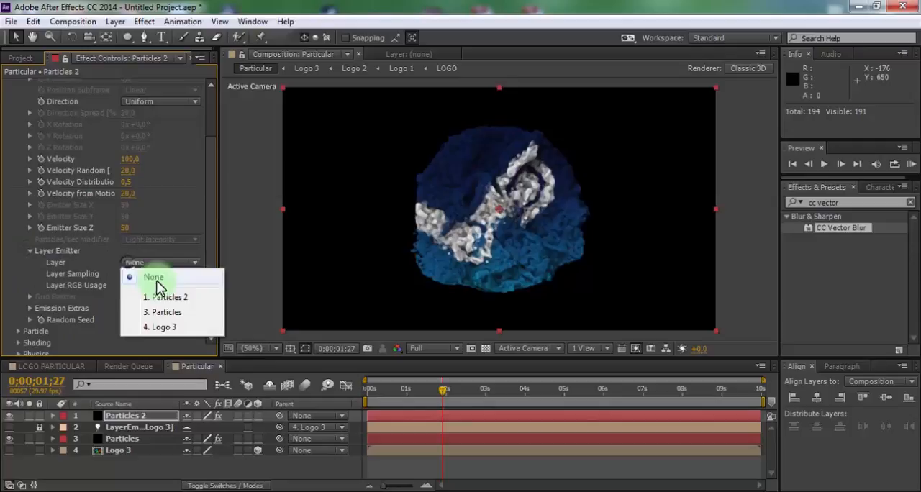
click(161, 326)
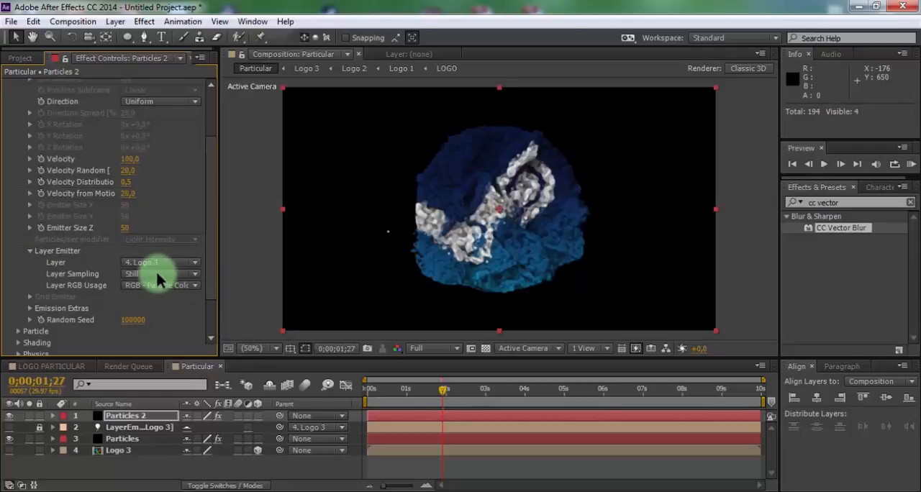
click(160, 273)
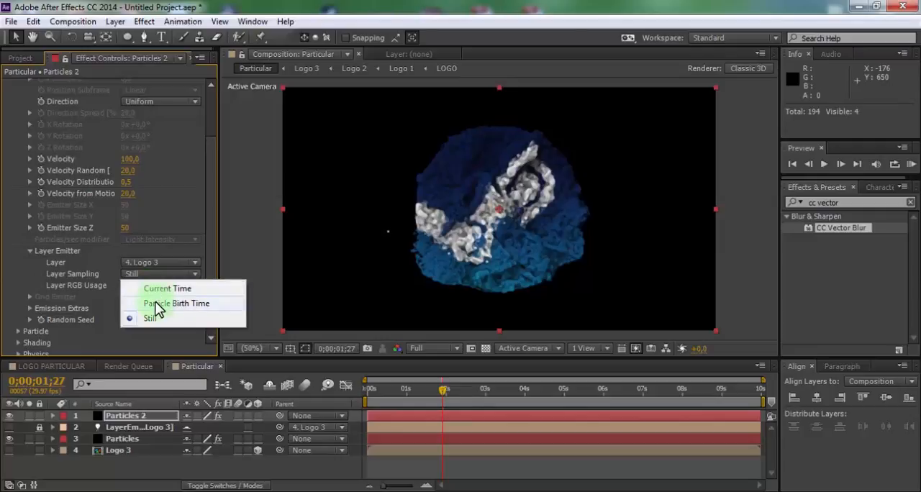
click(176, 302)
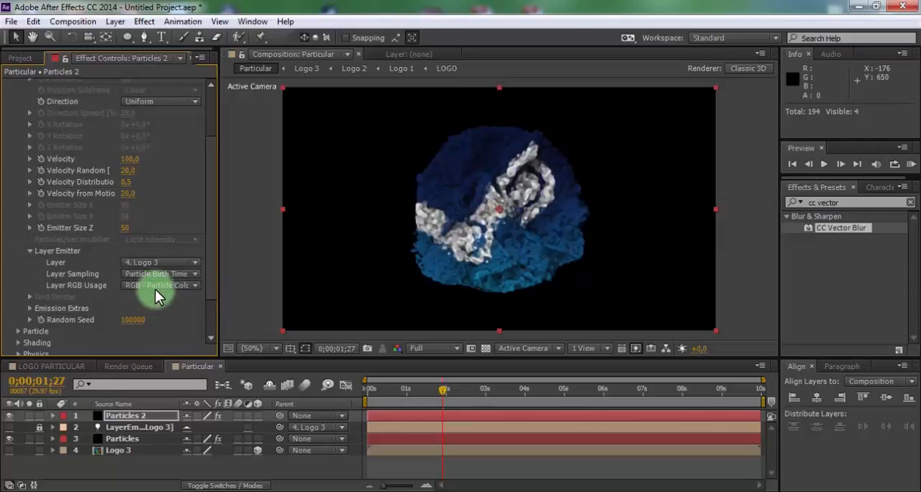
click(158, 285)
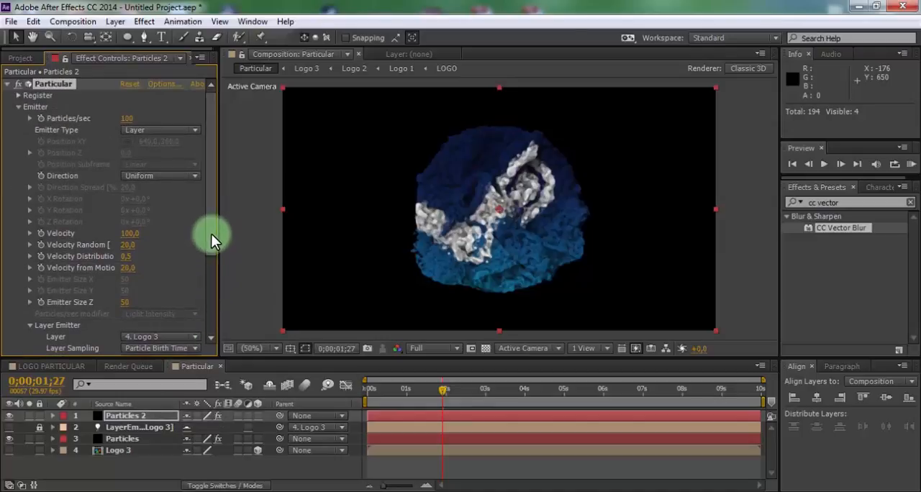
Step: Set Particles/sec to 800000 and Velocity to 0
double_click(132, 118)
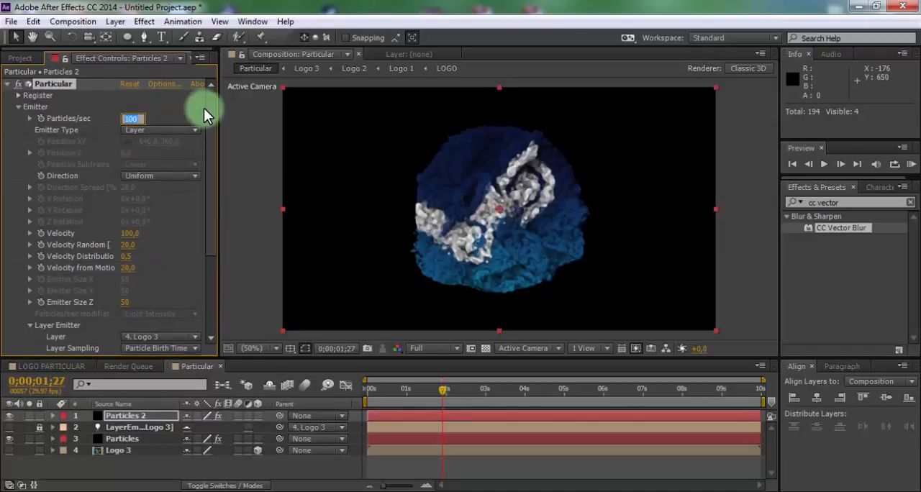
text(10000)
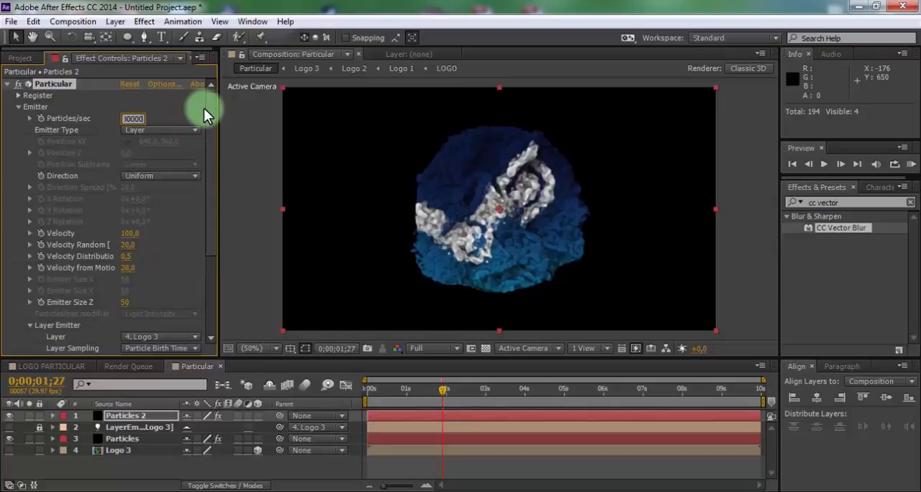
text(800000)
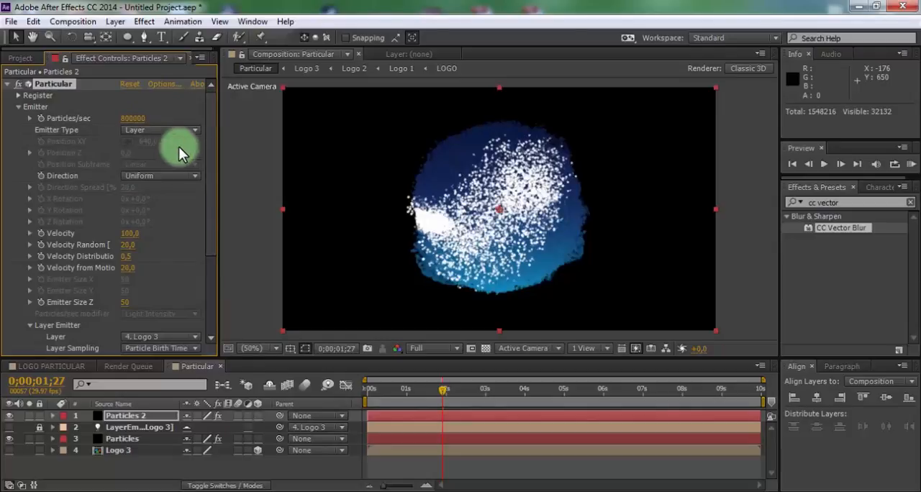
double_click(133, 233)
text(0)
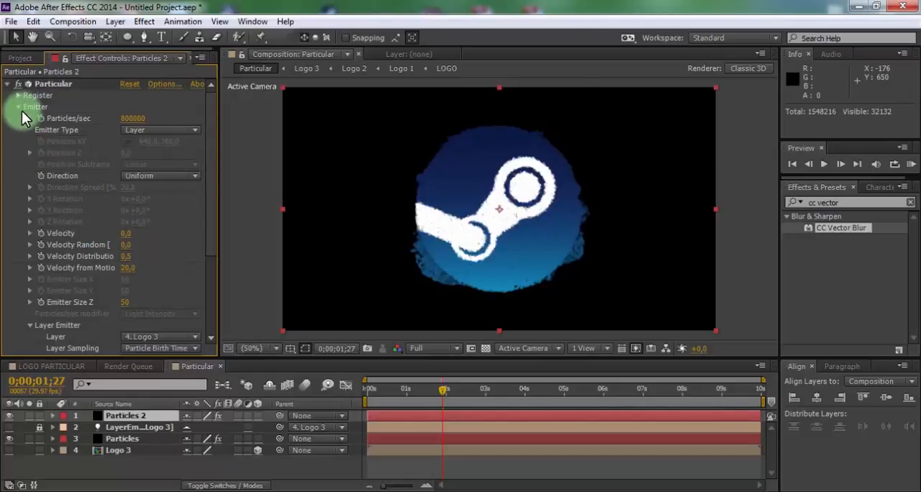
click(17, 106)
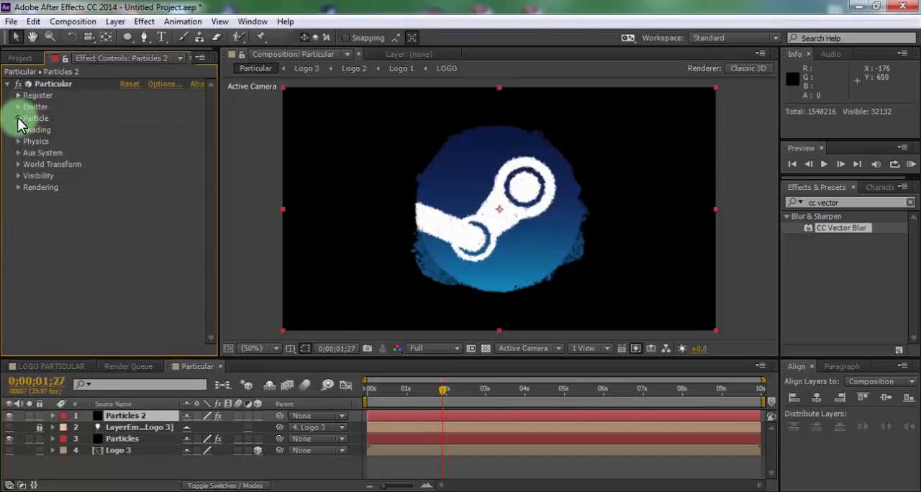
Step: Adjust Particles 2's Size and set Size Random to 100%
click(18, 118)
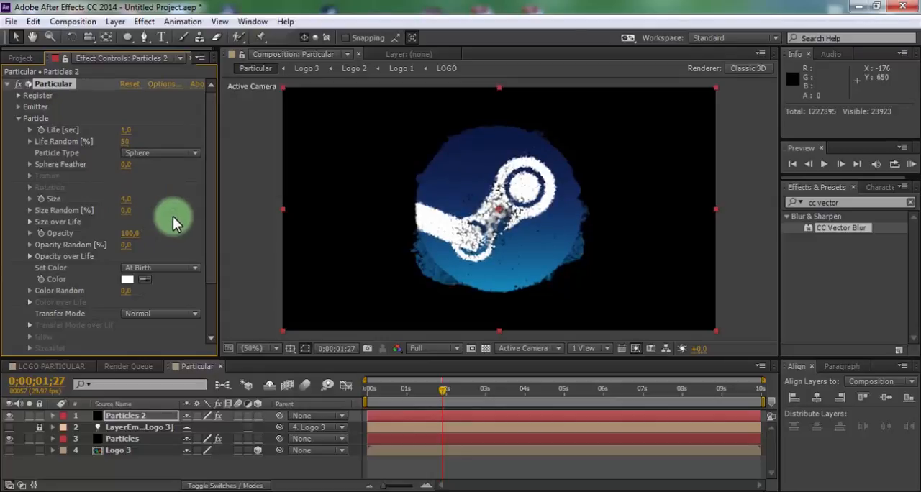
mouse_move(127, 209)
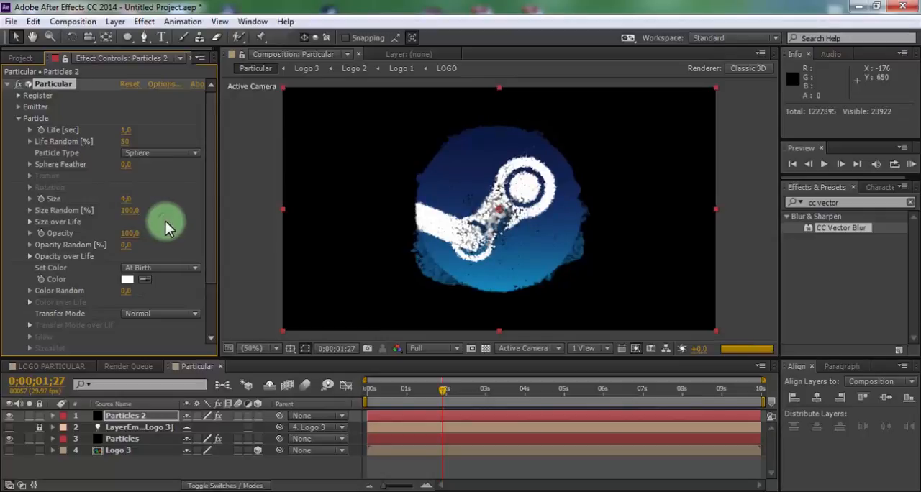
click(18, 118)
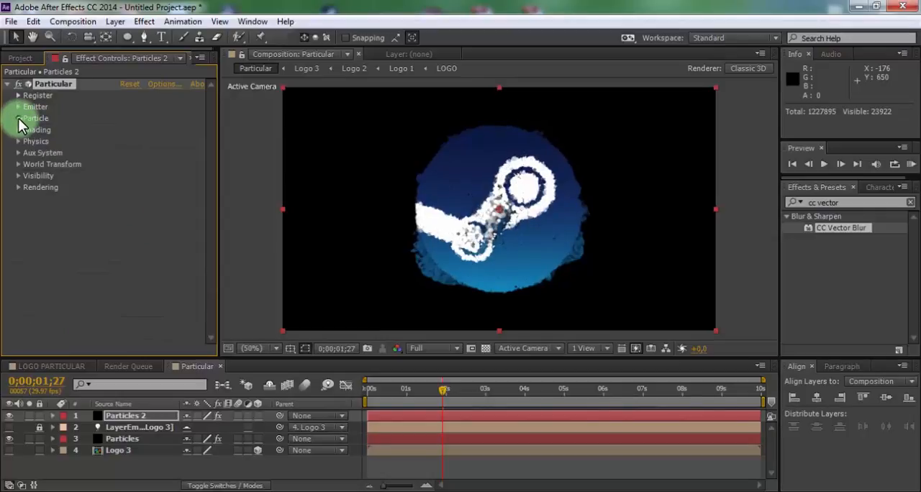
Step: Turn Shadowlet for Main and Aux on, then edit Turbulence Field Affect Position in Physics
click(17, 130)
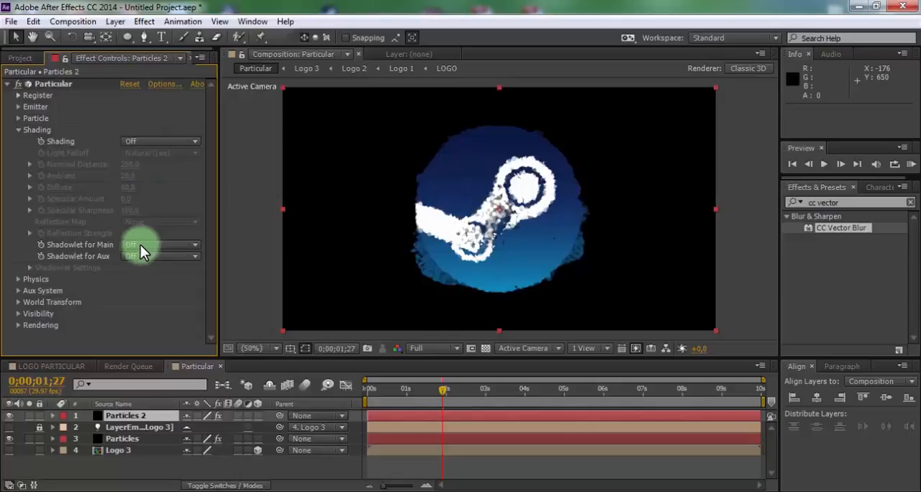
click(159, 244)
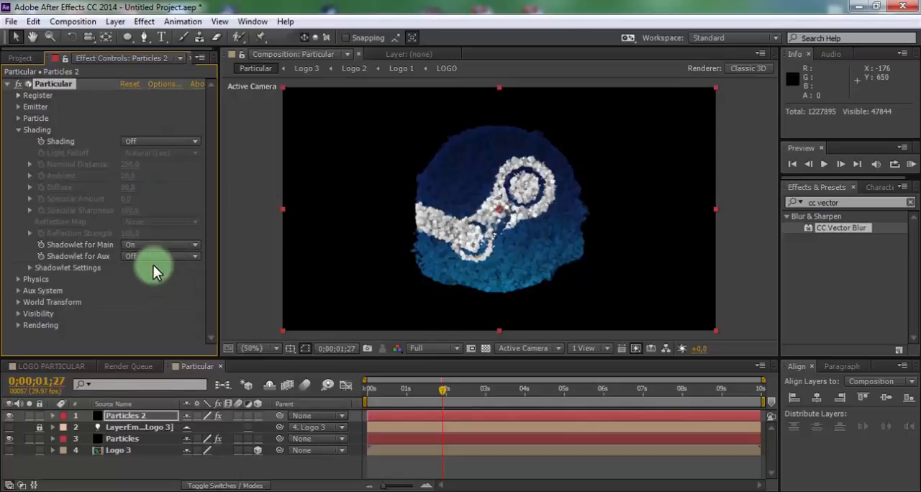
click(159, 257)
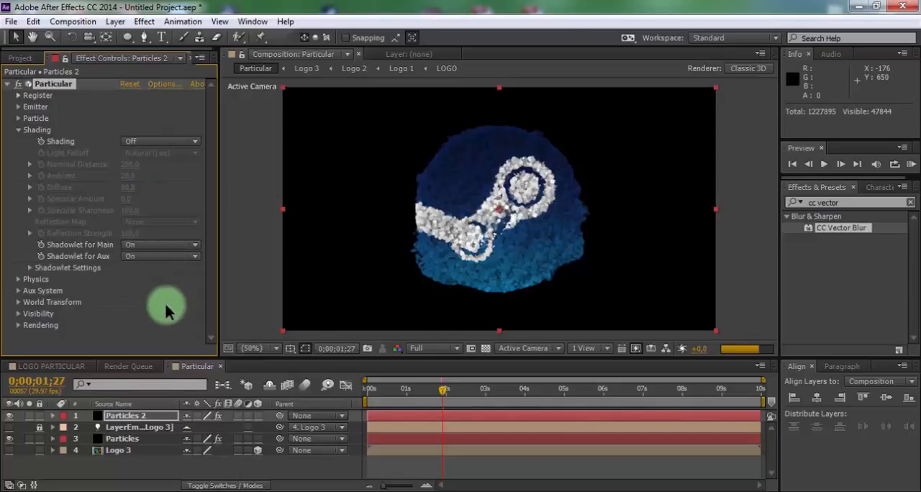
click(17, 130)
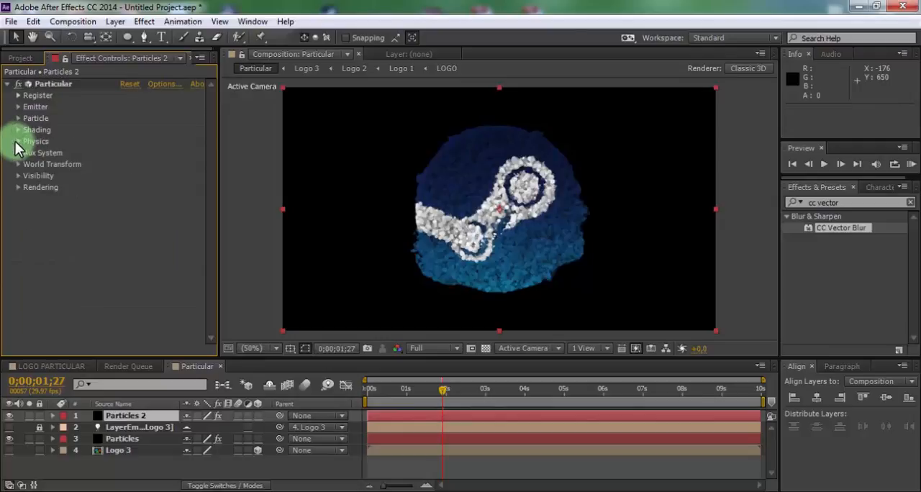
click(17, 141)
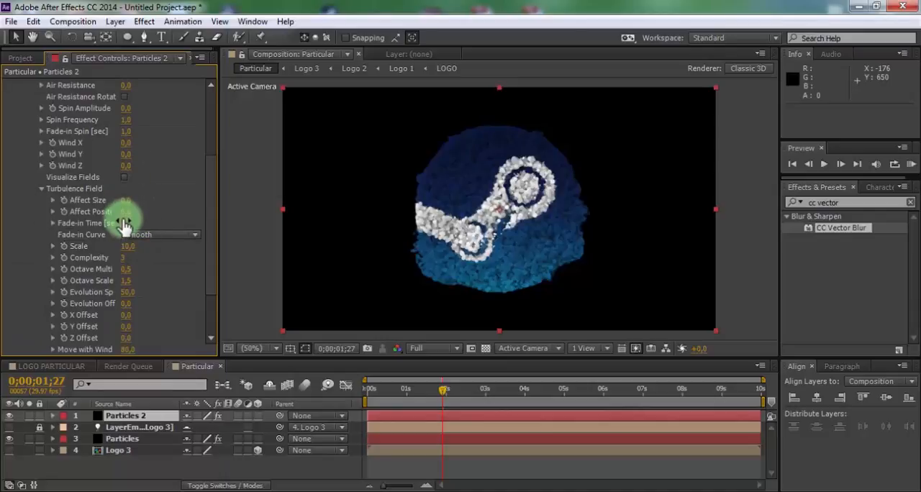
double_click(126, 210)
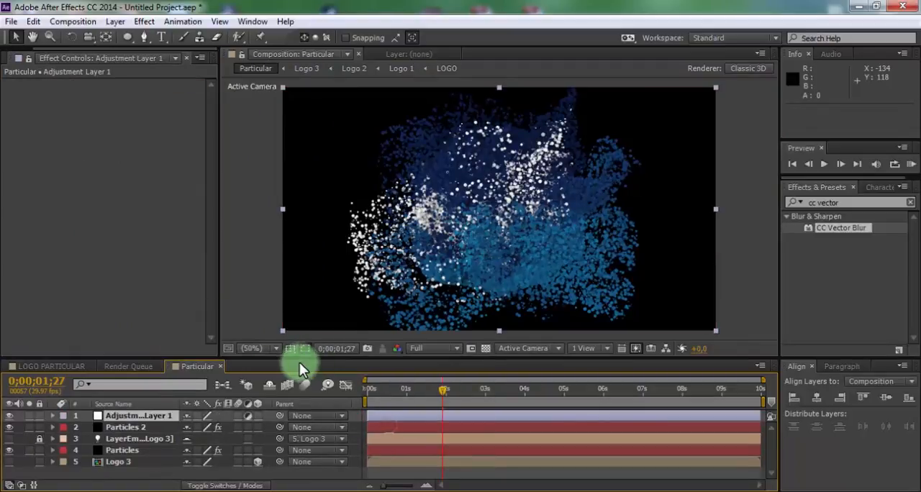
Step: Apply Curves to Adjustment Layer 1 and shape an S-curve: lifted highlights, pulled-down shadows for contrast
click(144, 20)
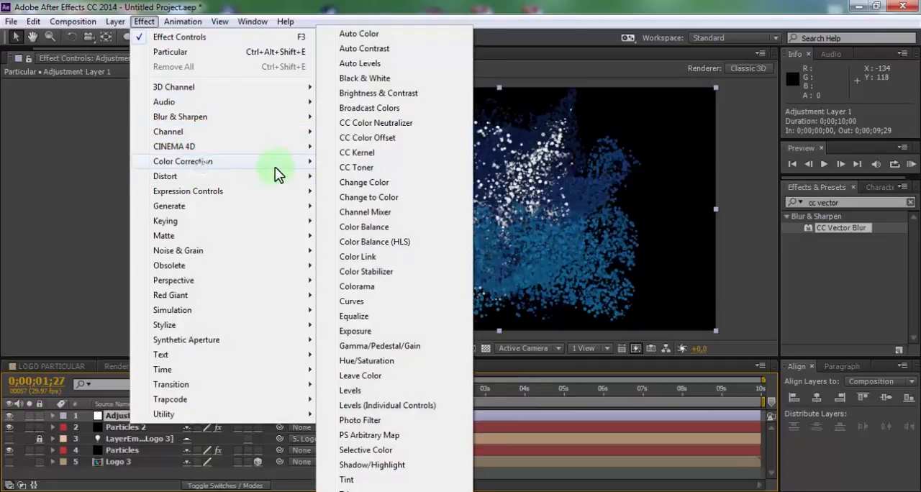
click(351, 300)
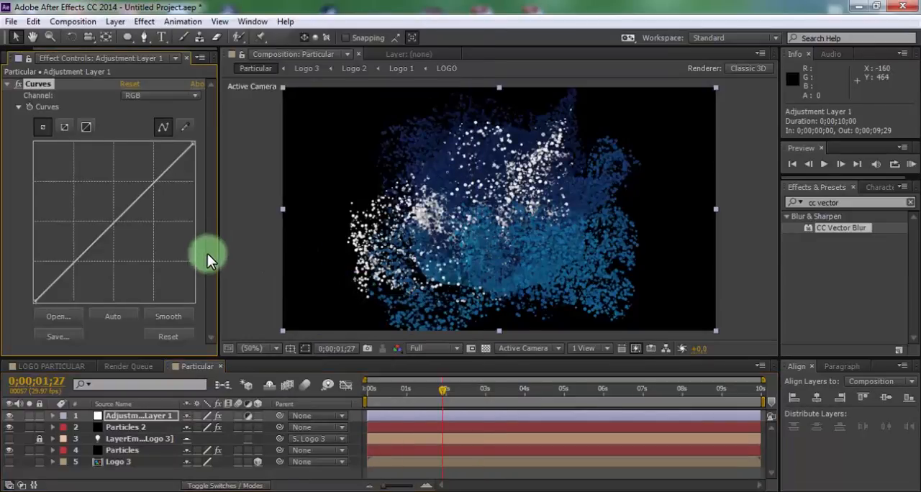
drag(209, 259, 133, 194)
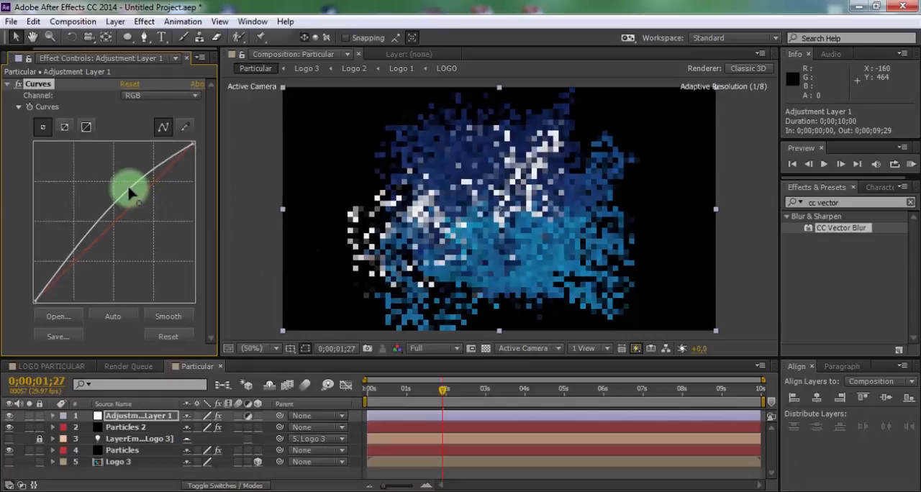
drag(130, 190, 69, 245)
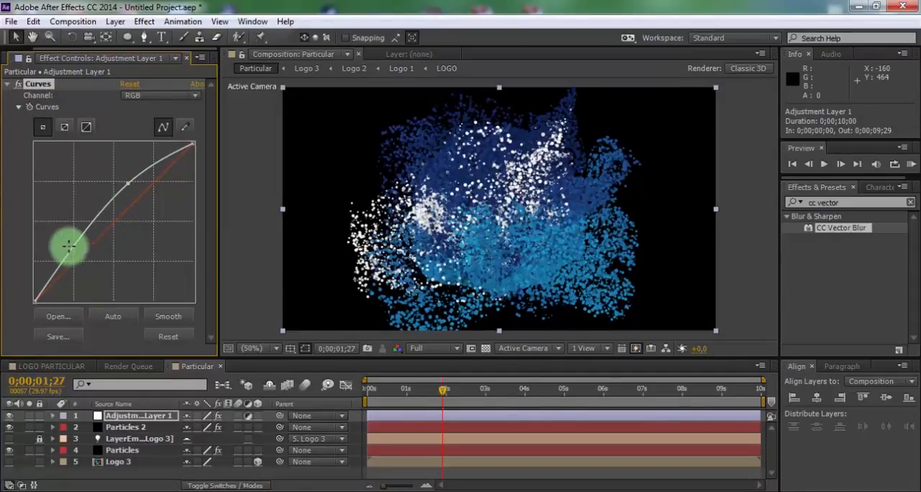
drag(69, 248, 98, 259)
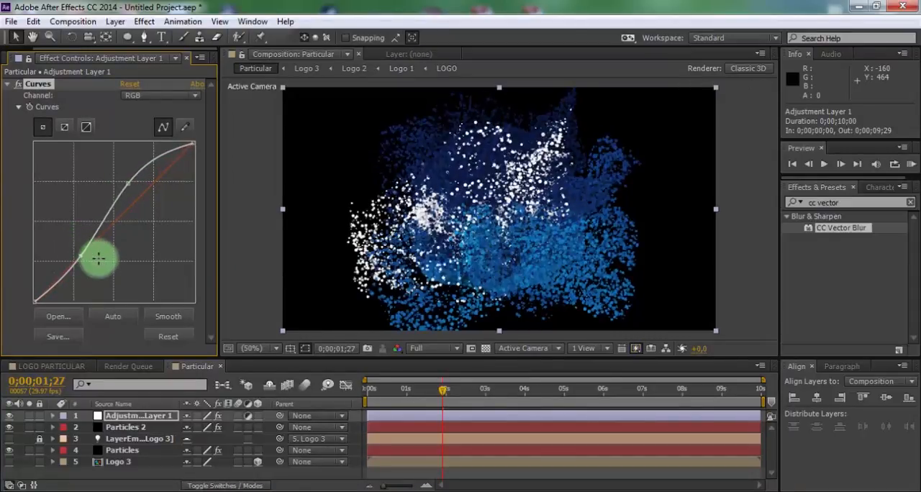
drag(97, 259, 81, 256)
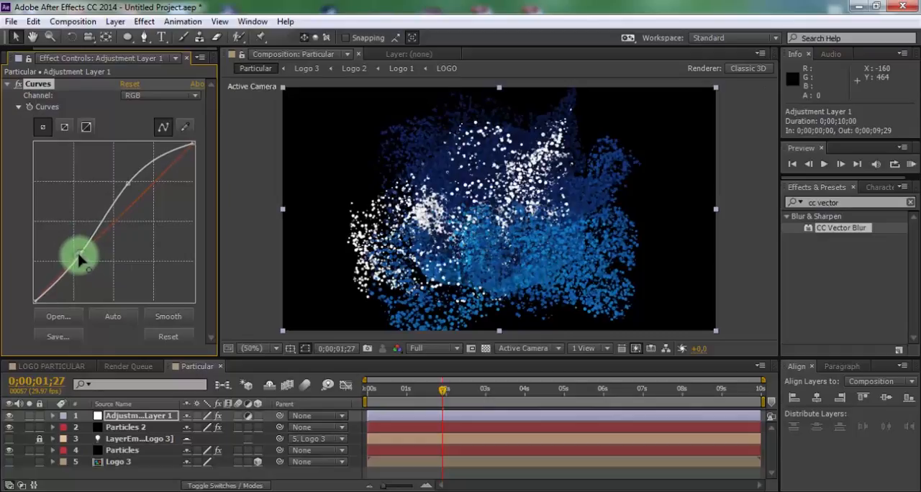
drag(83, 259, 127, 173)
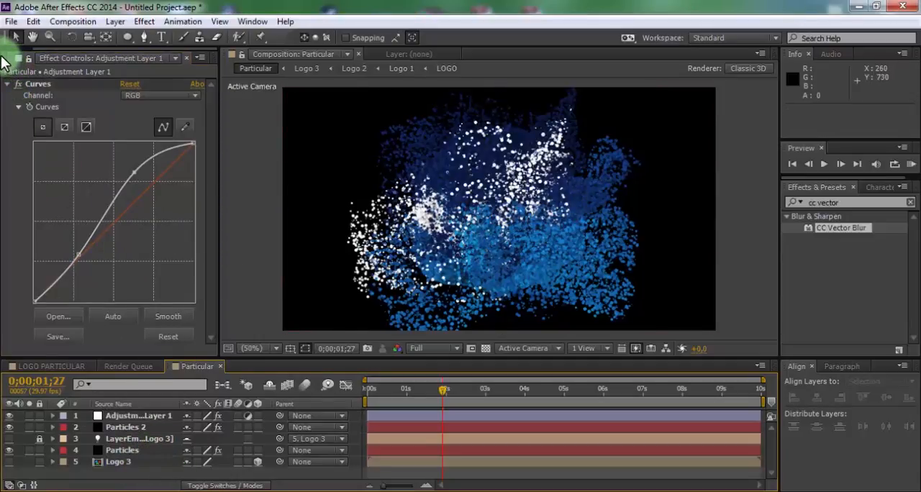
click(20, 57)
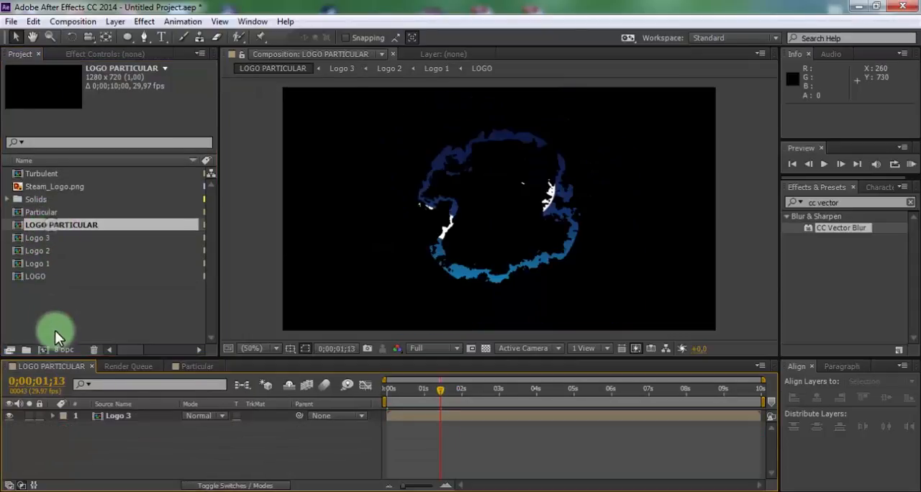
mouse_move(40, 199)
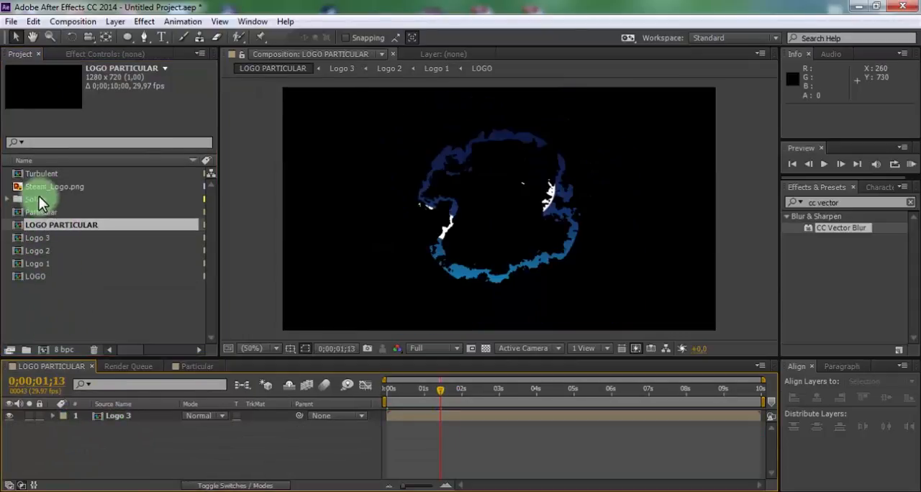
Step: Bring Particular into LOGO PARTICULAR and precompose it with Logo 1 as 'FINAL'
click(44, 212)
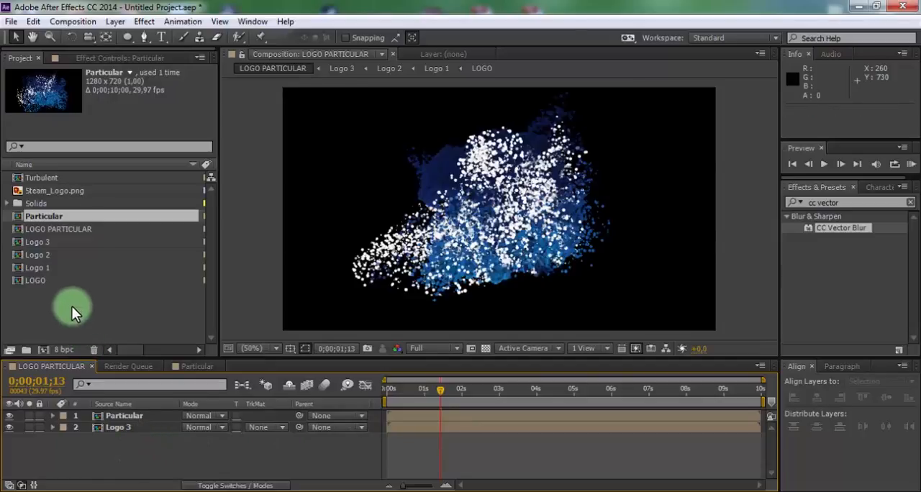
click(38, 268)
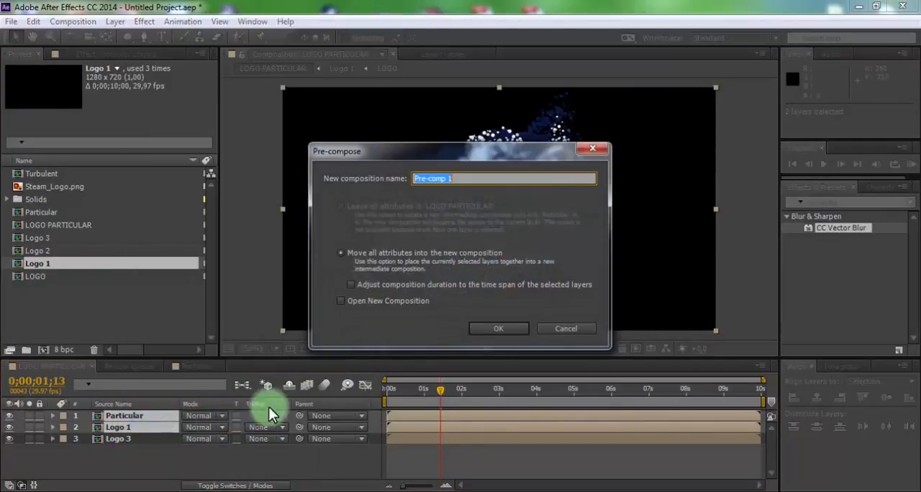
text(FIN)
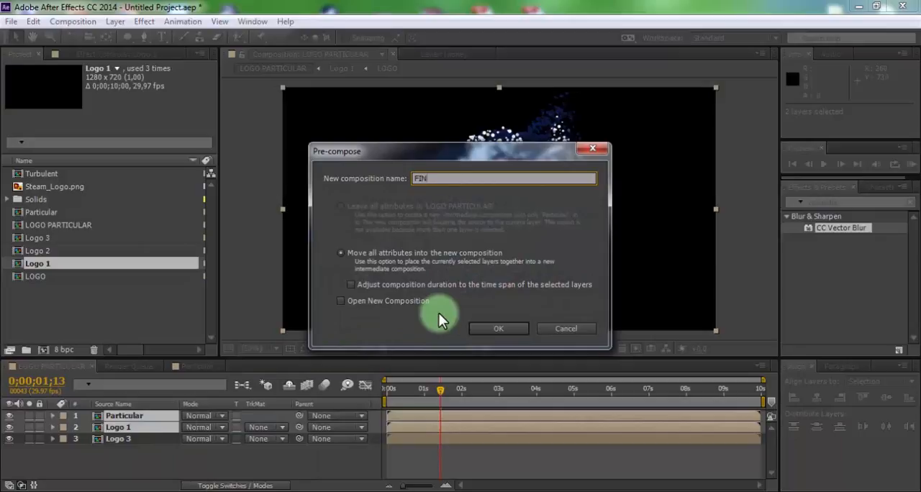
text(AL)
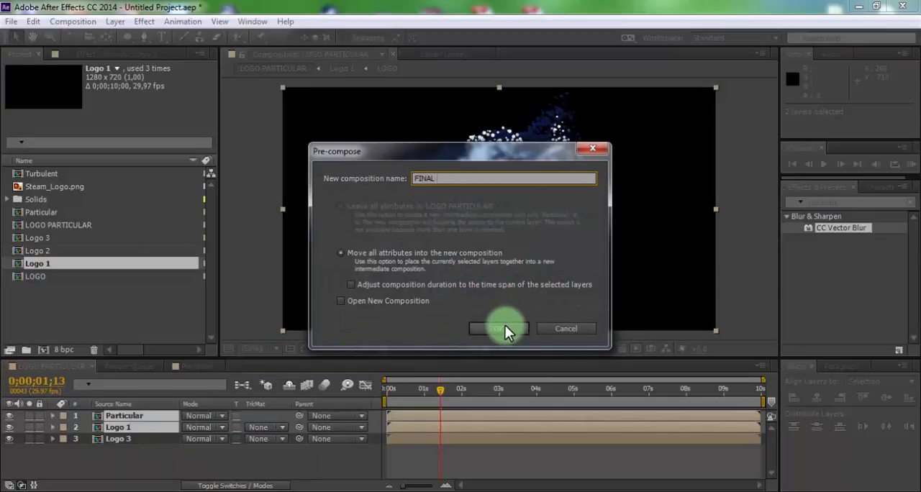
click(498, 328)
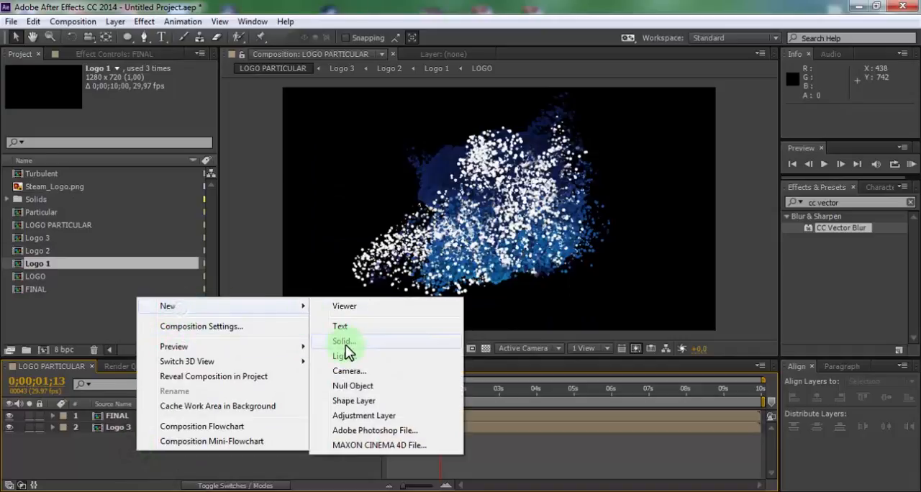
Step: Create a new solid layer named BG beneath FINAL and Logo 3
click(342, 341)
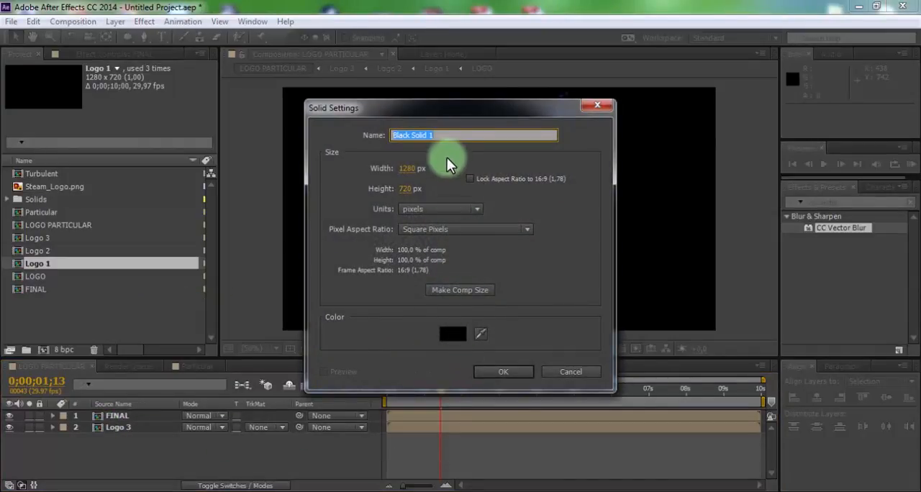
text(BG)
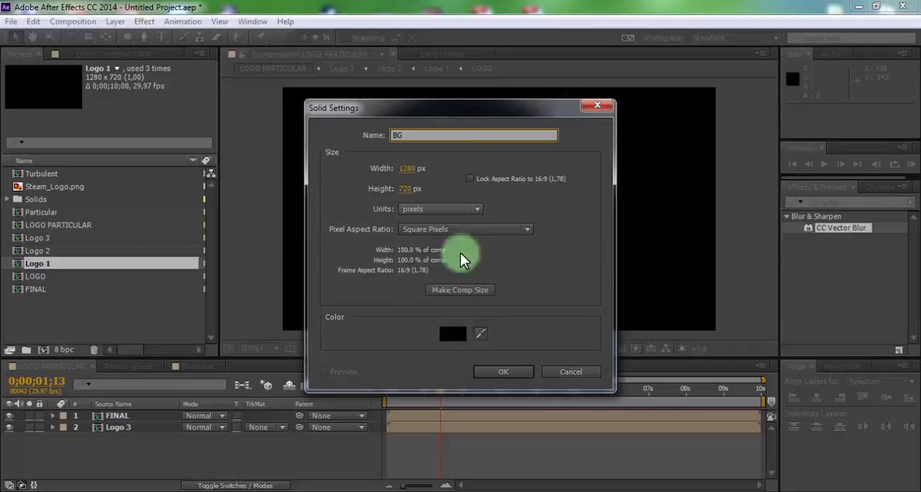
click(504, 371)
text(ramp)
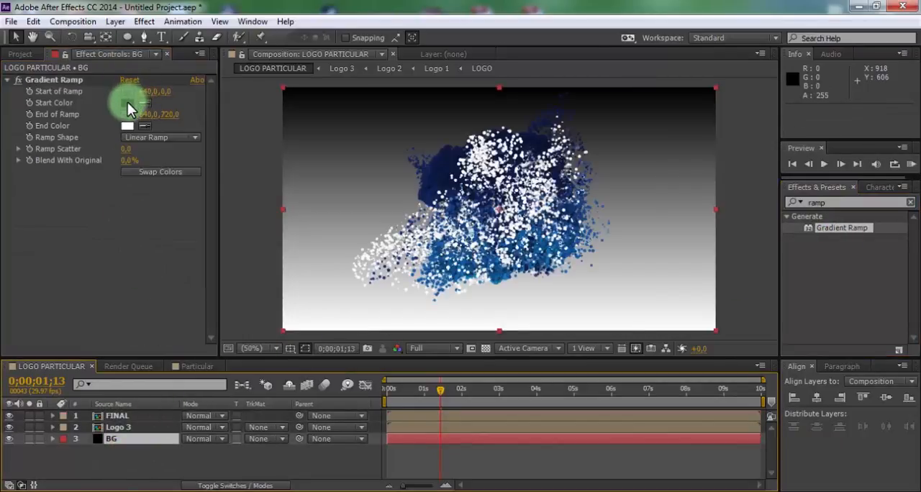
Step: Make BG's Gradient Ramp radial with a muted blue end colour fading from white
click(128, 103)
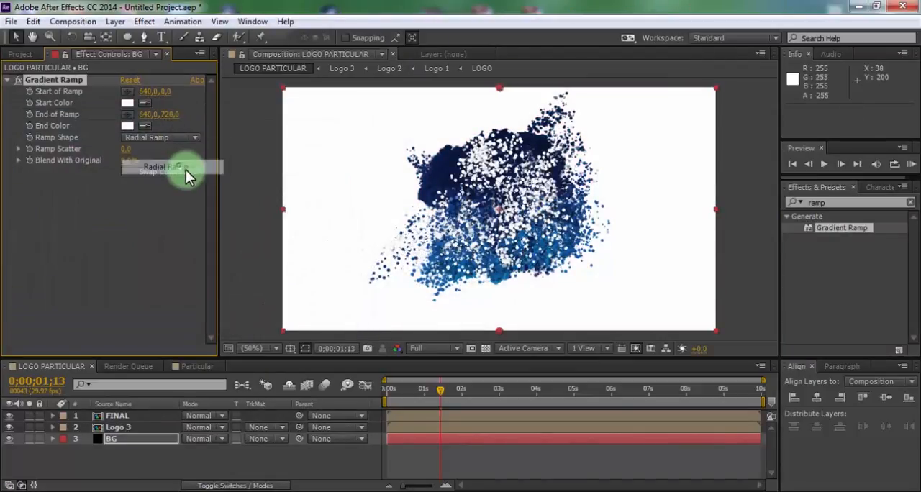
click(128, 125)
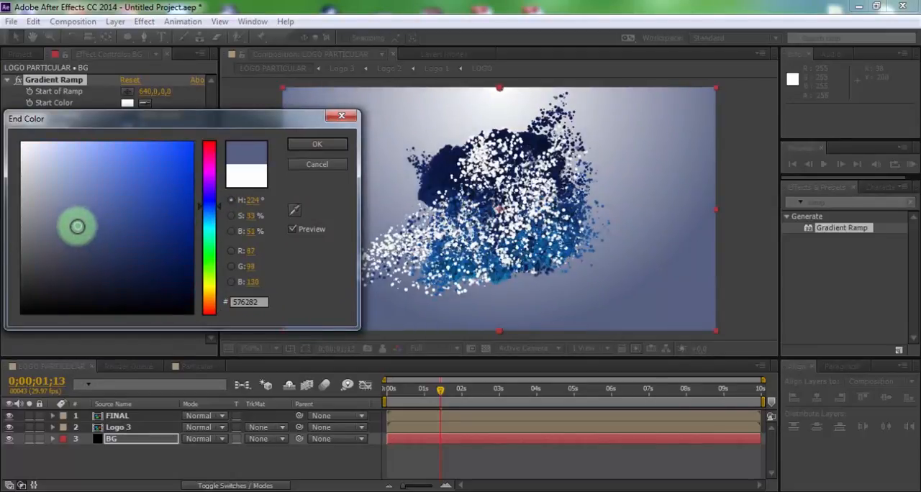
click(72, 224)
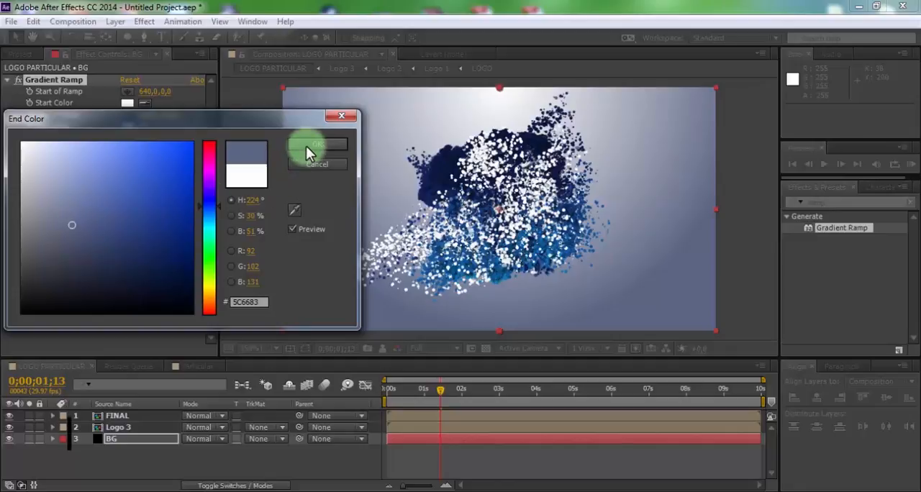
click(316, 145)
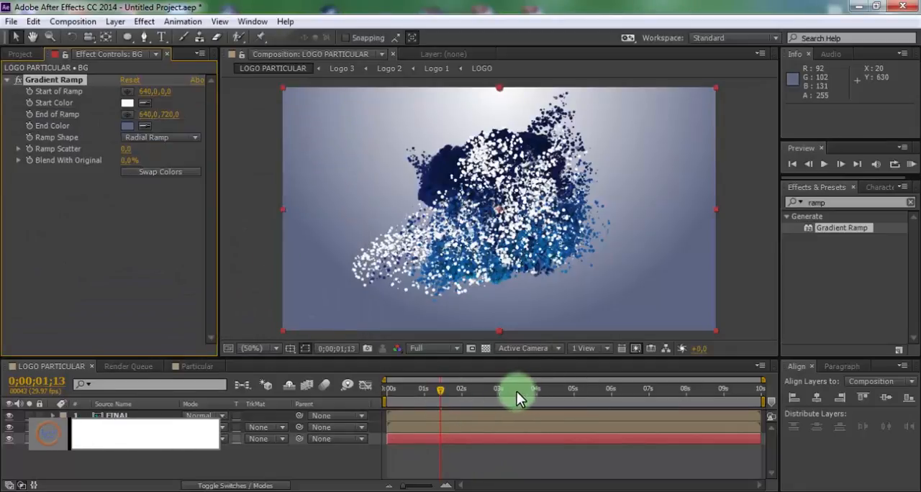